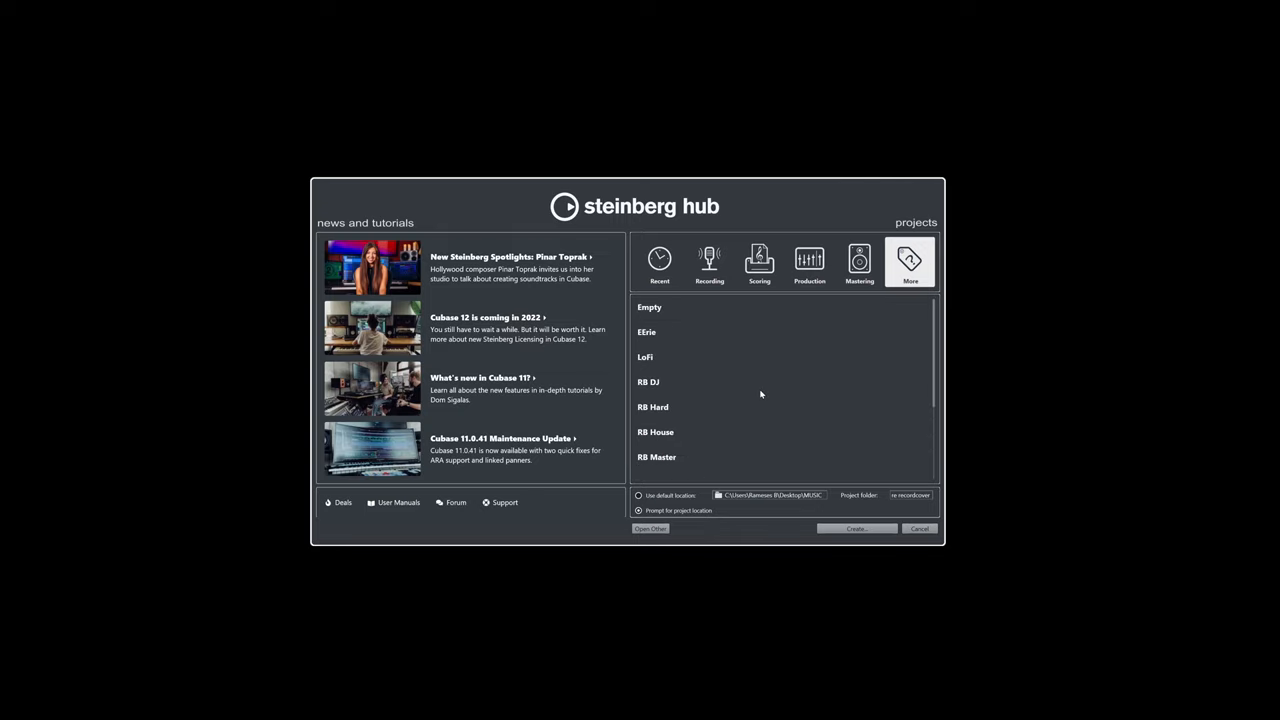
Step: Scroll the Steinberg Hub's custom template list toward RB Project 2021
{"action": "scroll", "scroll_direction": "down", "scroll_amount": 3}
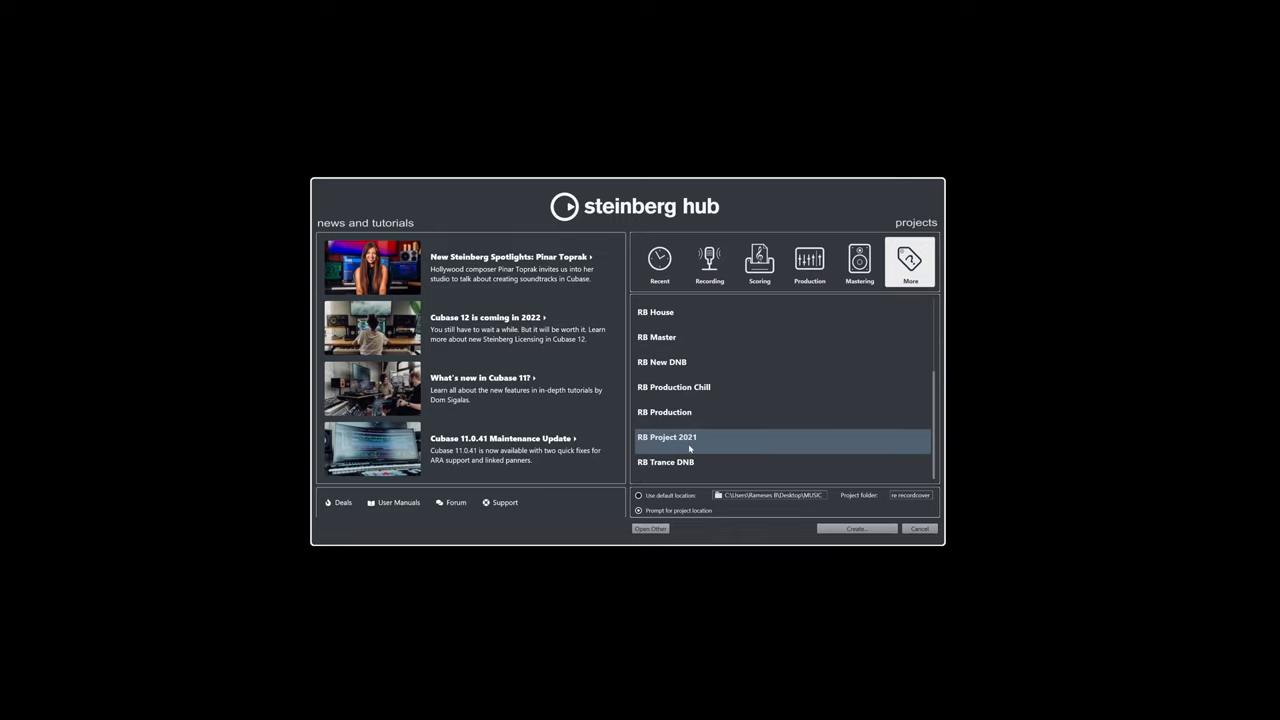
{"action": "mouse_move", "coordinate": [810, 445]}
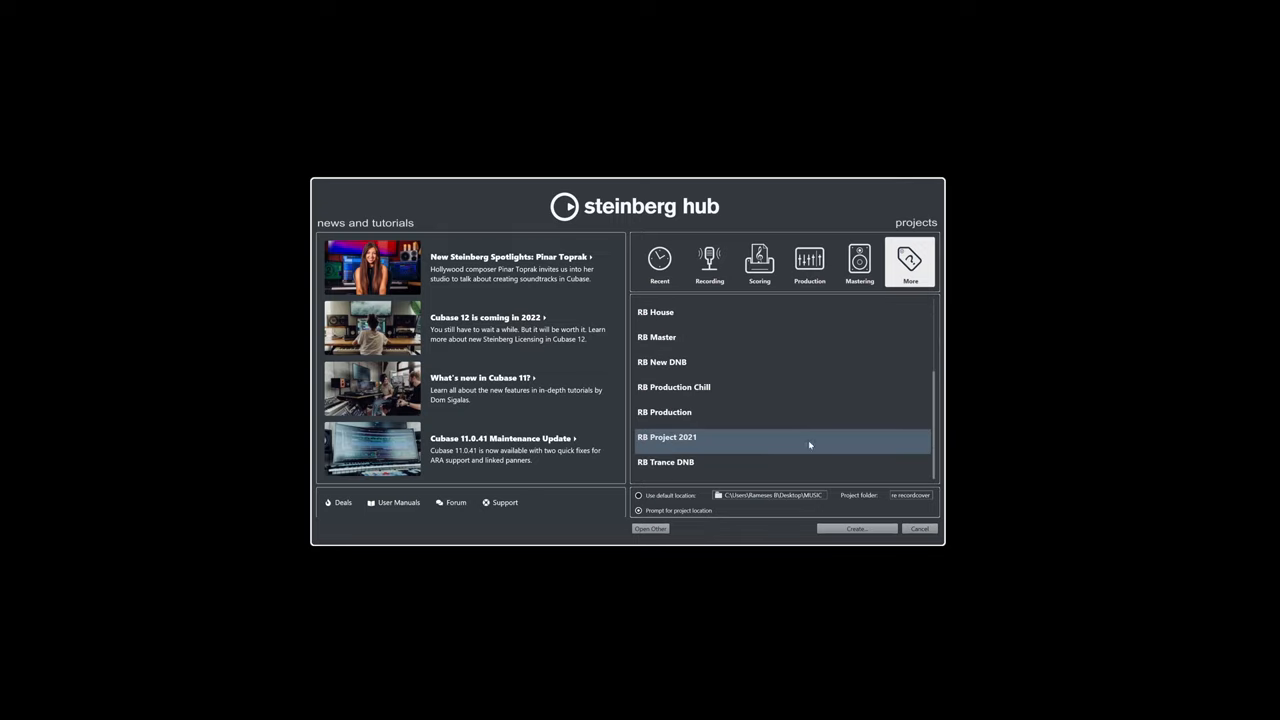
{"action": "mouse_move", "coordinate": [813, 385]}
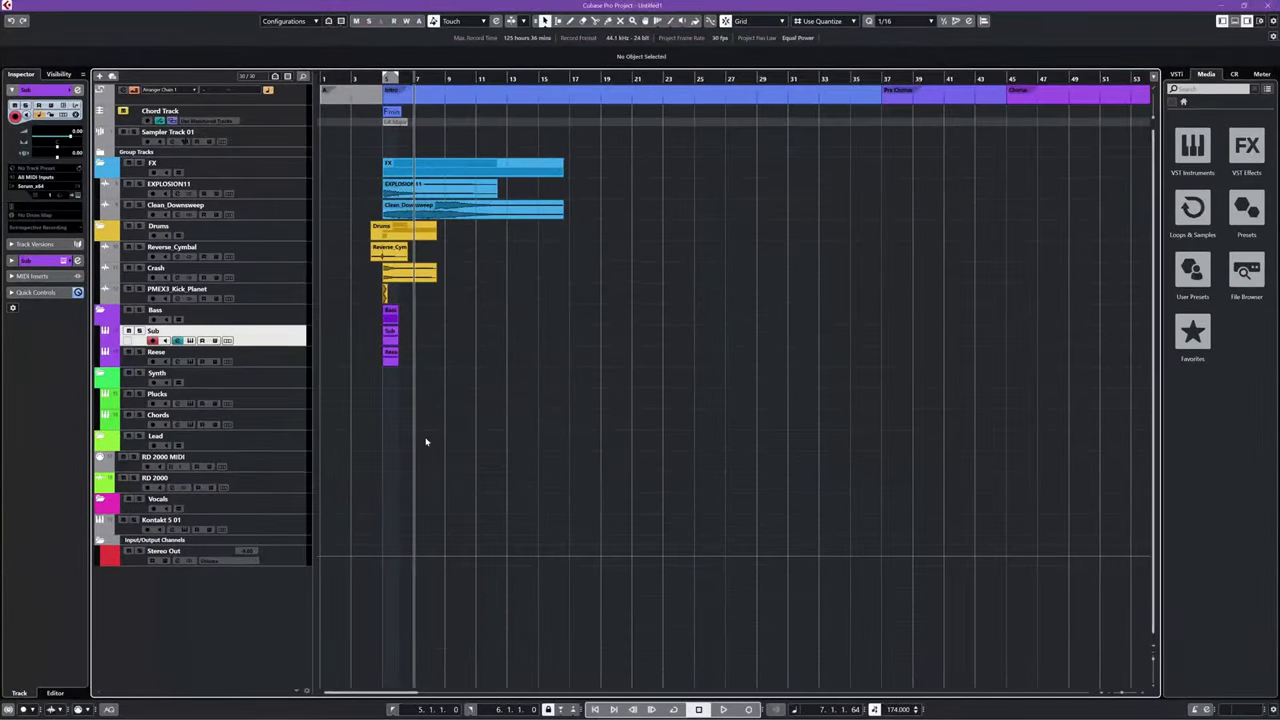
{"action": "mouse_move", "coordinate": [642, 410]}
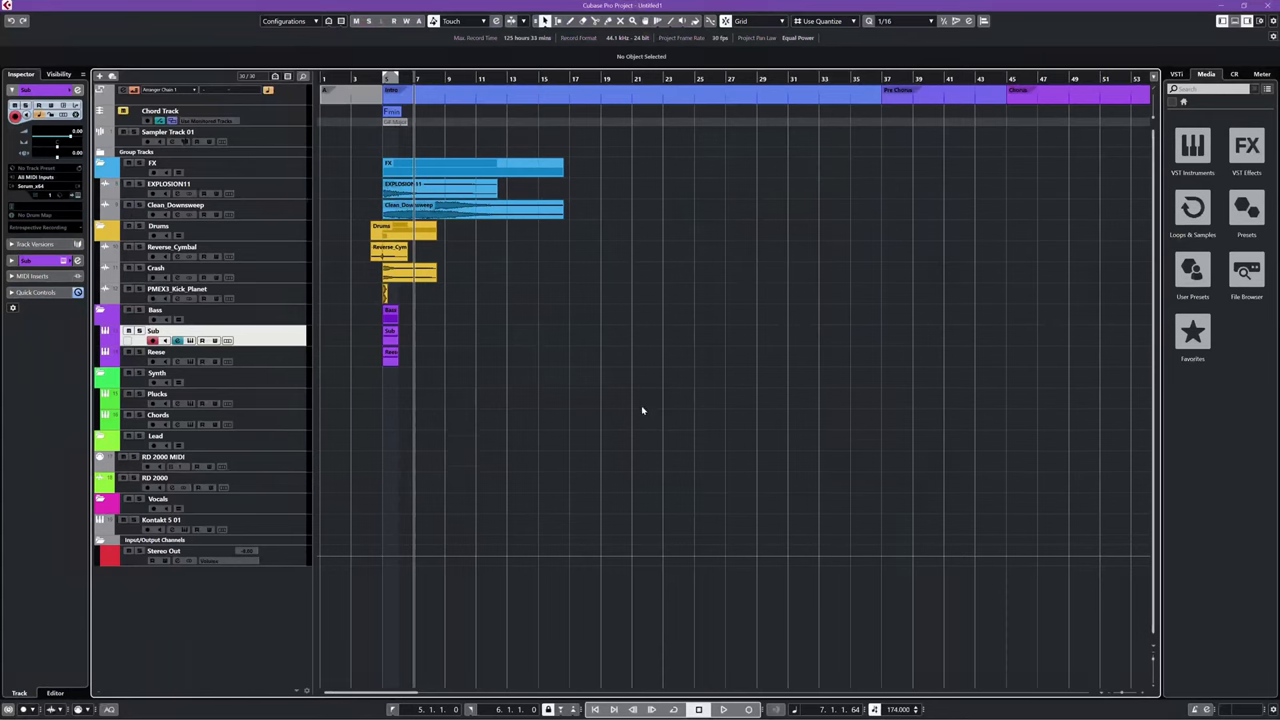
{"action": "mouse_move", "coordinate": [656, 357]}
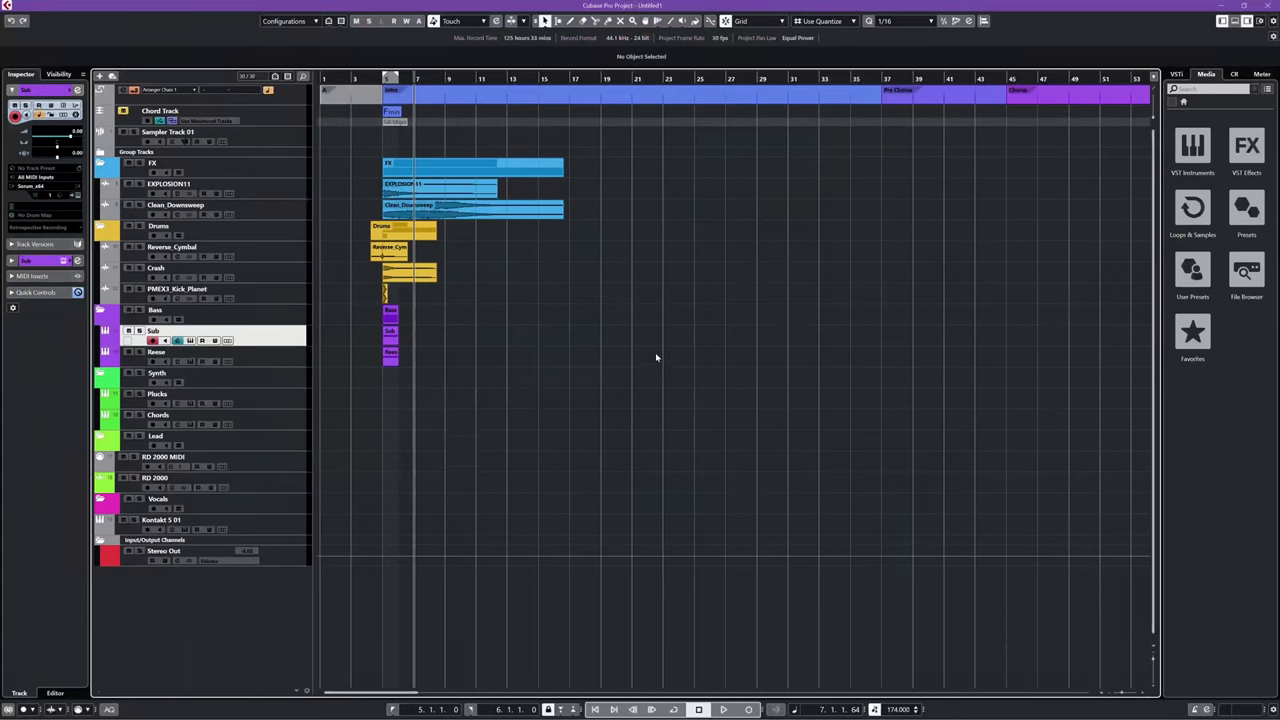
{"action": "mouse_move", "coordinate": [642, 394]}
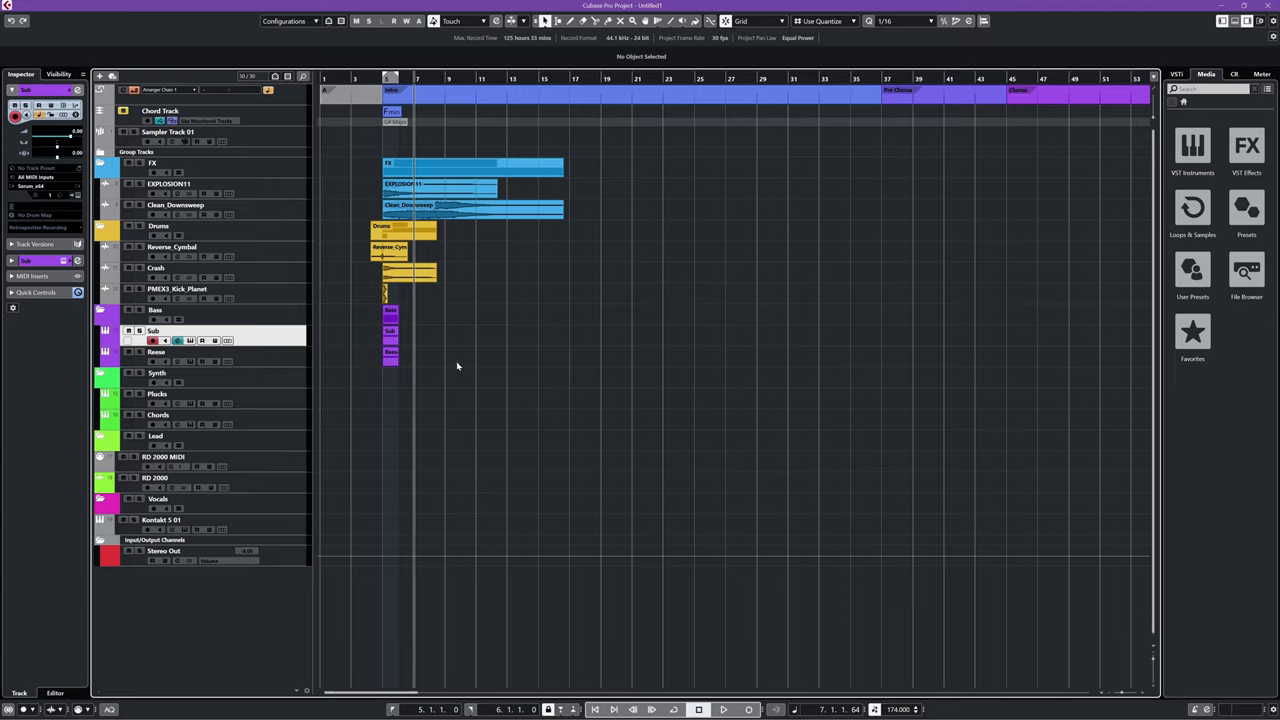
{"action": "mouse_move", "coordinate": [458, 430]}
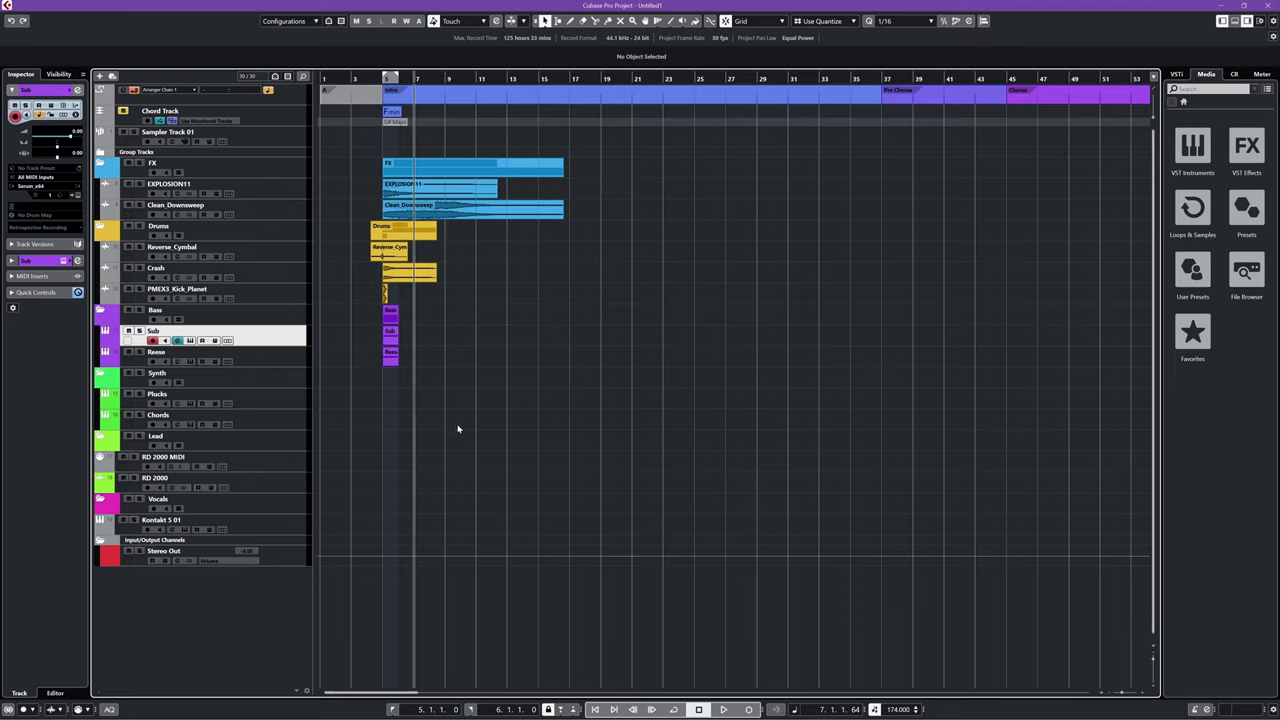
{"action": "mouse_move", "coordinate": [367, 369]}
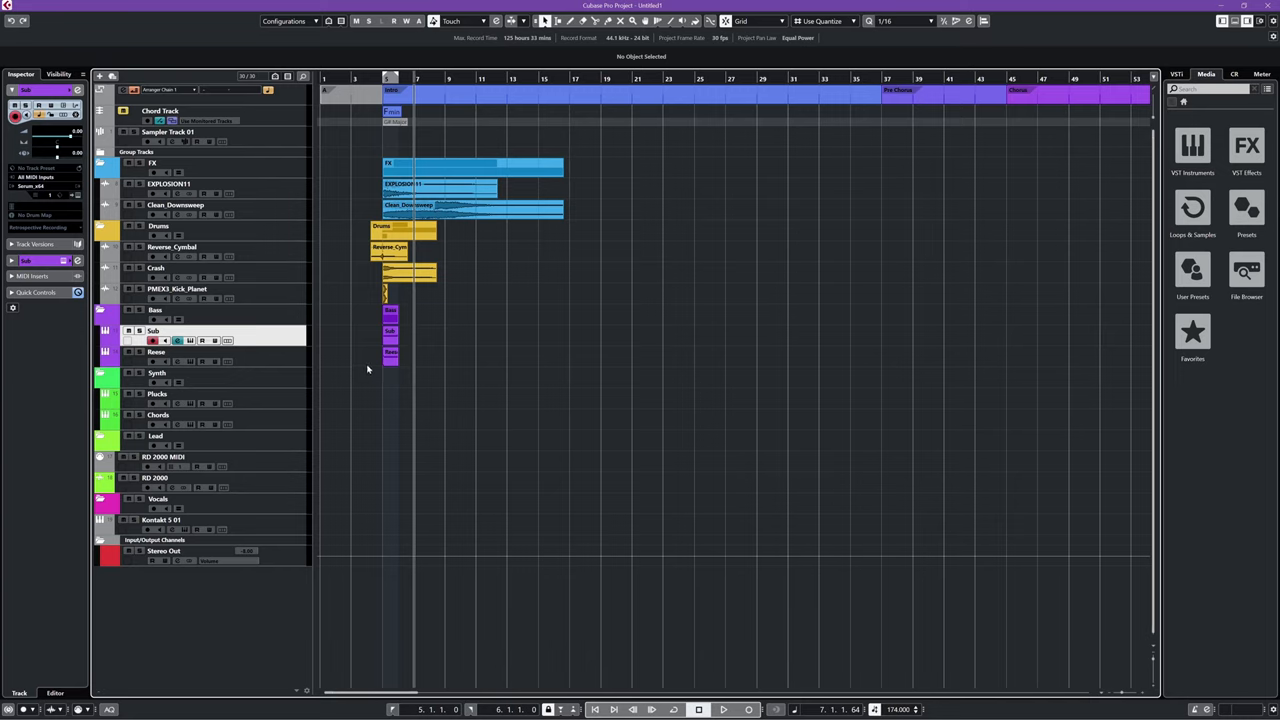
{"action": "mouse_move", "coordinate": [493, 368]}
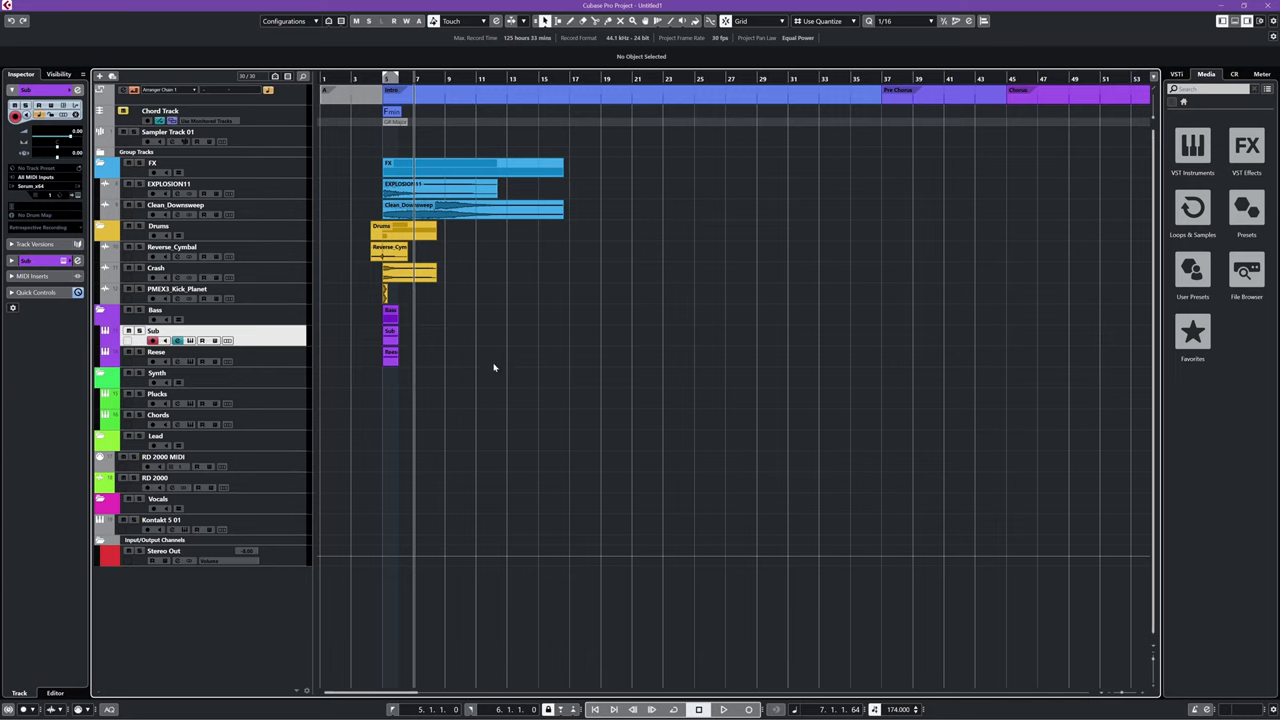
{"action": "mouse_move", "coordinate": [373, 360]}
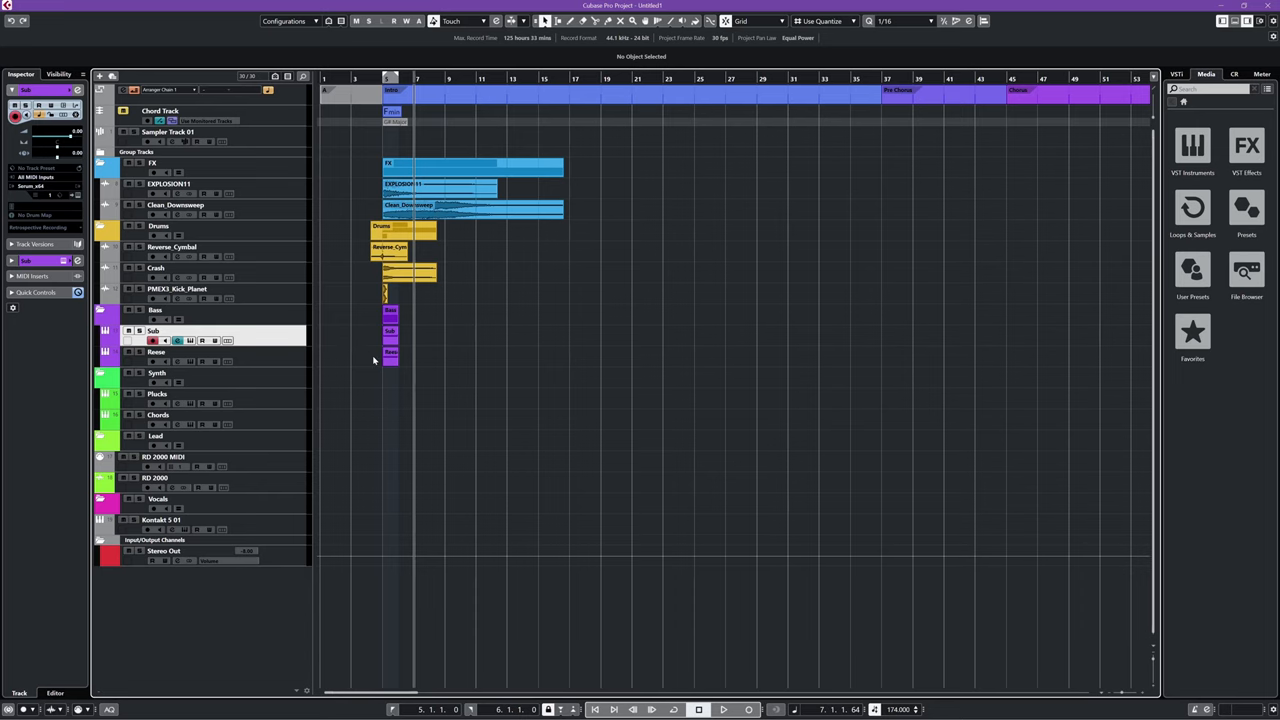
{"action": "mouse_move", "coordinate": [358, 363]}
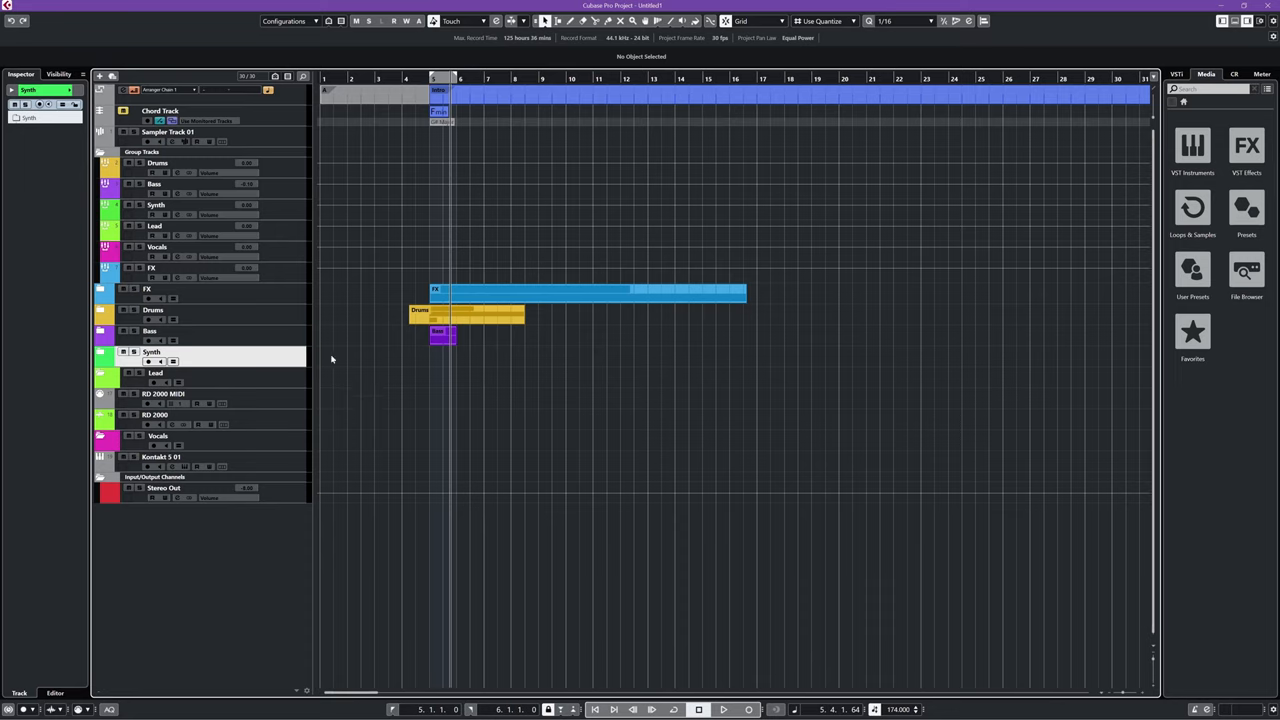
Step: Unfold the Synth folder track to reveal the Plucks and Chords tracks
{"action": "left_click", "coordinate": [103, 352]}
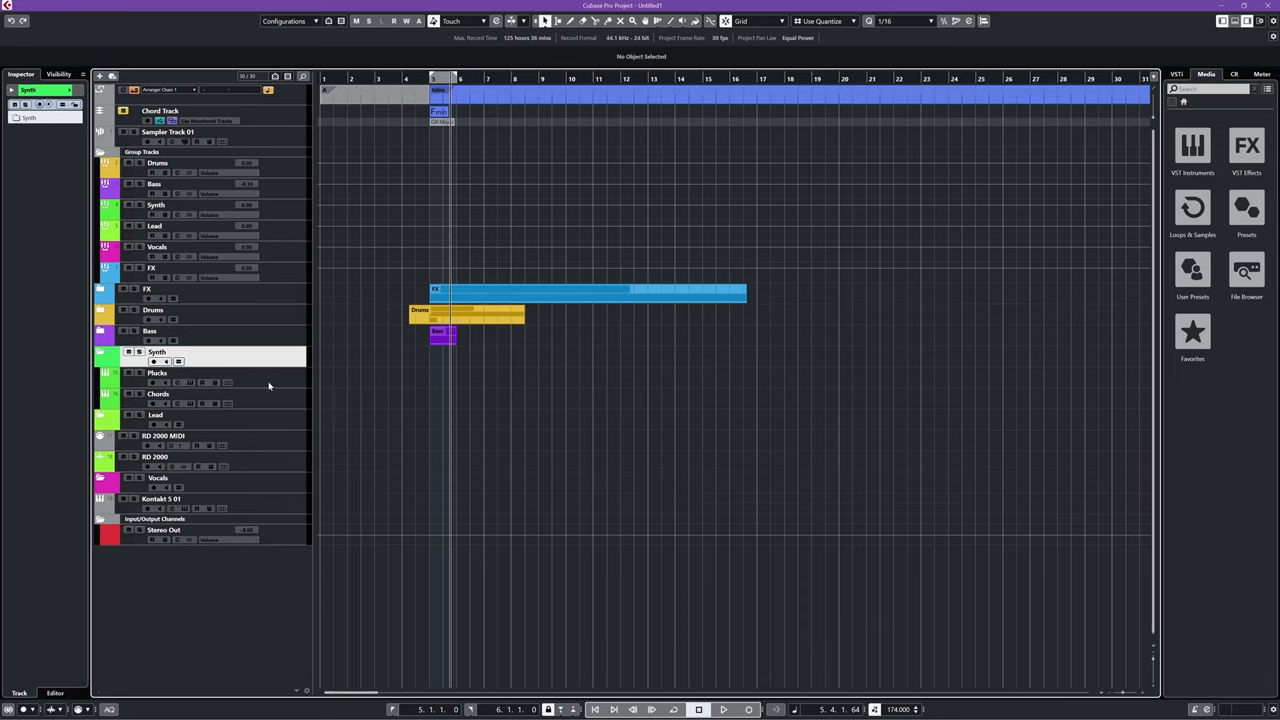
{"action": "left_click", "coordinate": [157, 372]}
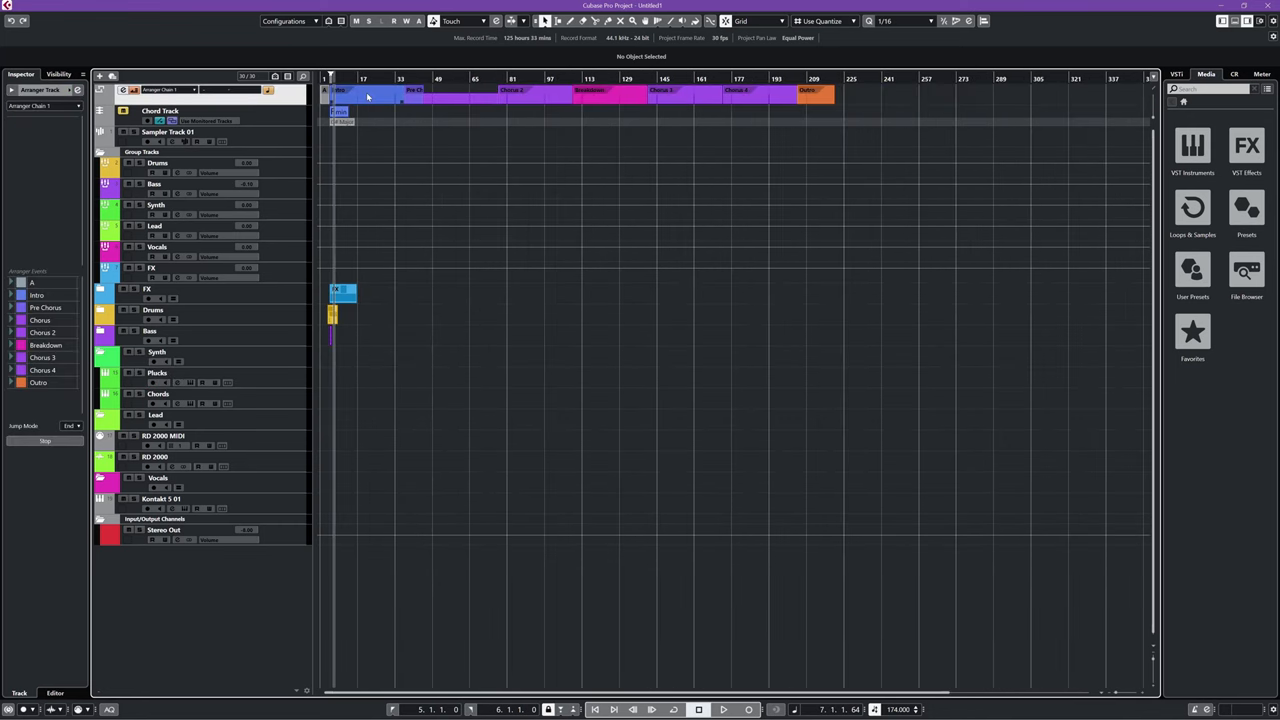
{"action": "mouse_move", "coordinate": [372, 97]}
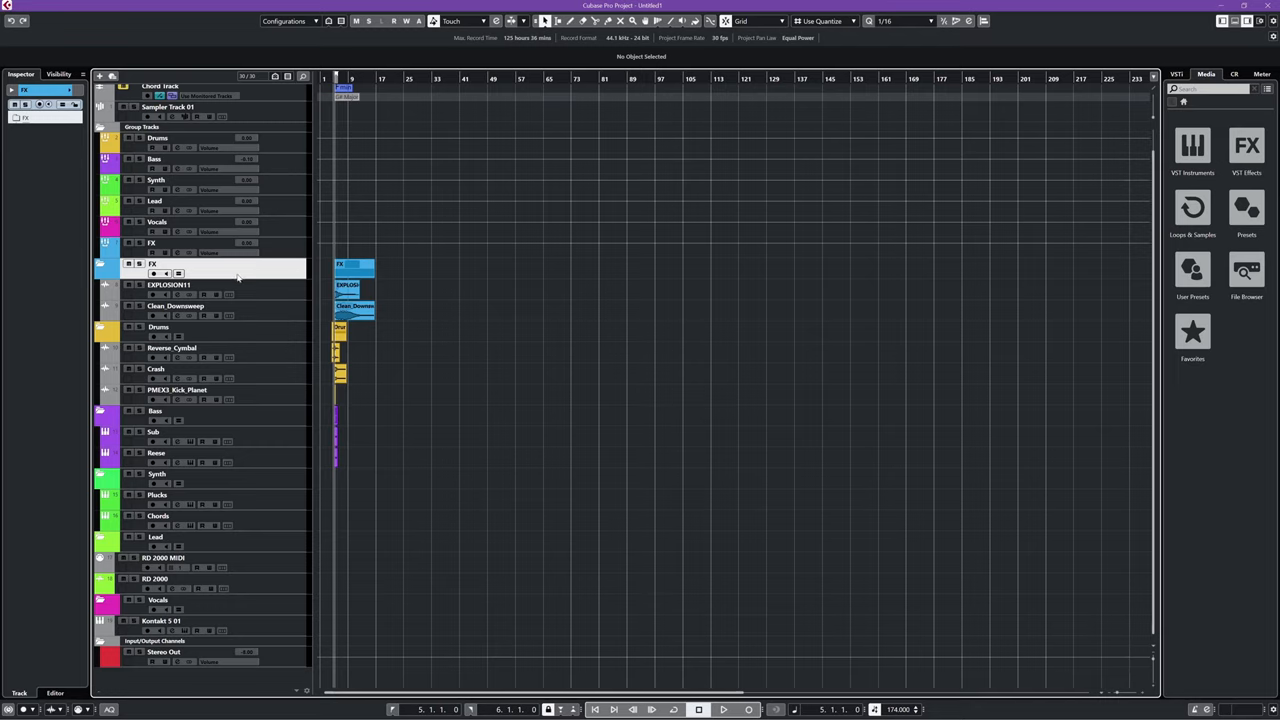
{"action": "mouse_move", "coordinate": [219, 489]}
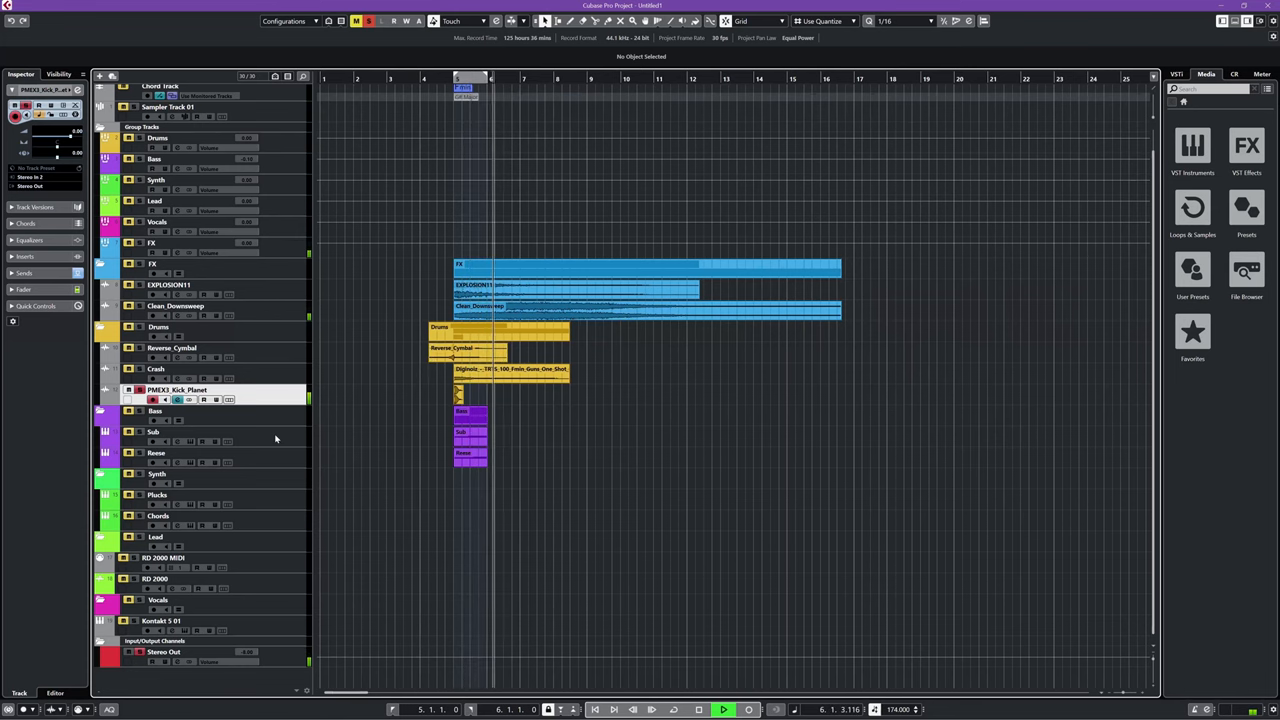
Step: Expand one of the FX, Drums or Bass folder tracks
{"action": "left_click", "coordinate": [154, 431]}
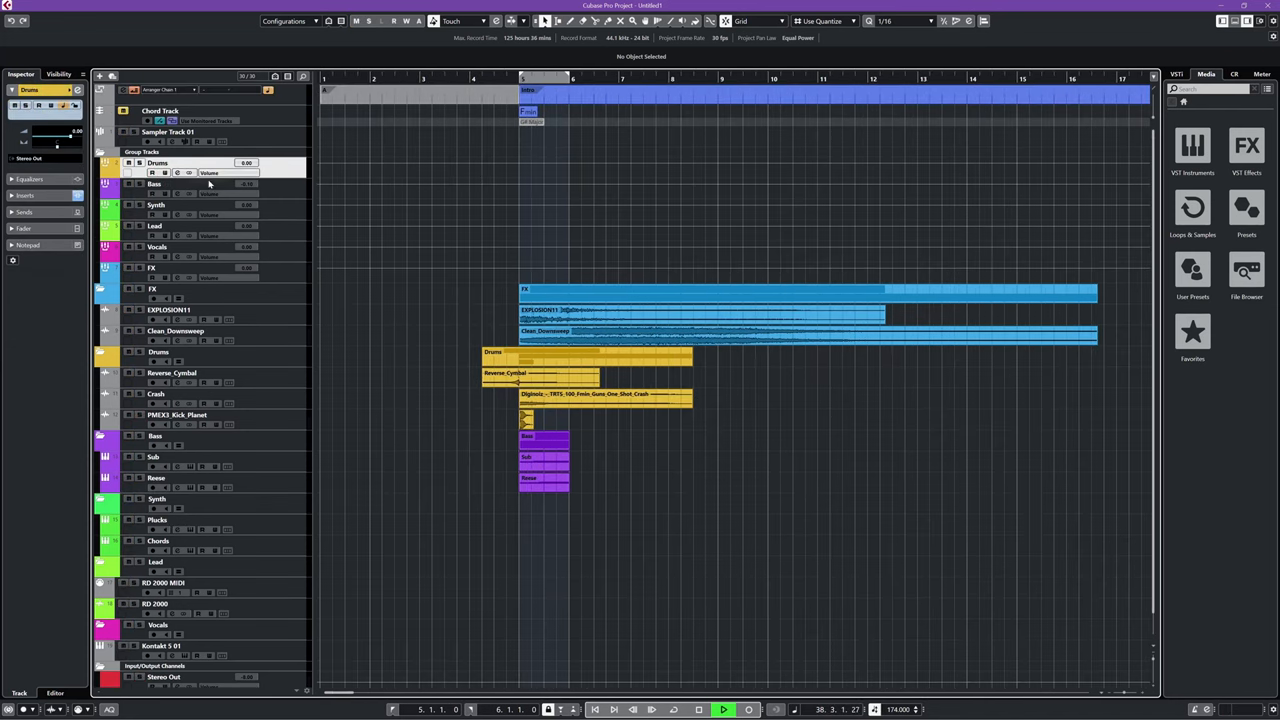
Step: Inspect the Drums group's Pro-C 2 insert and the kick channel, then close Channel Settings
{"action": "left_click", "coordinate": [178, 173]}
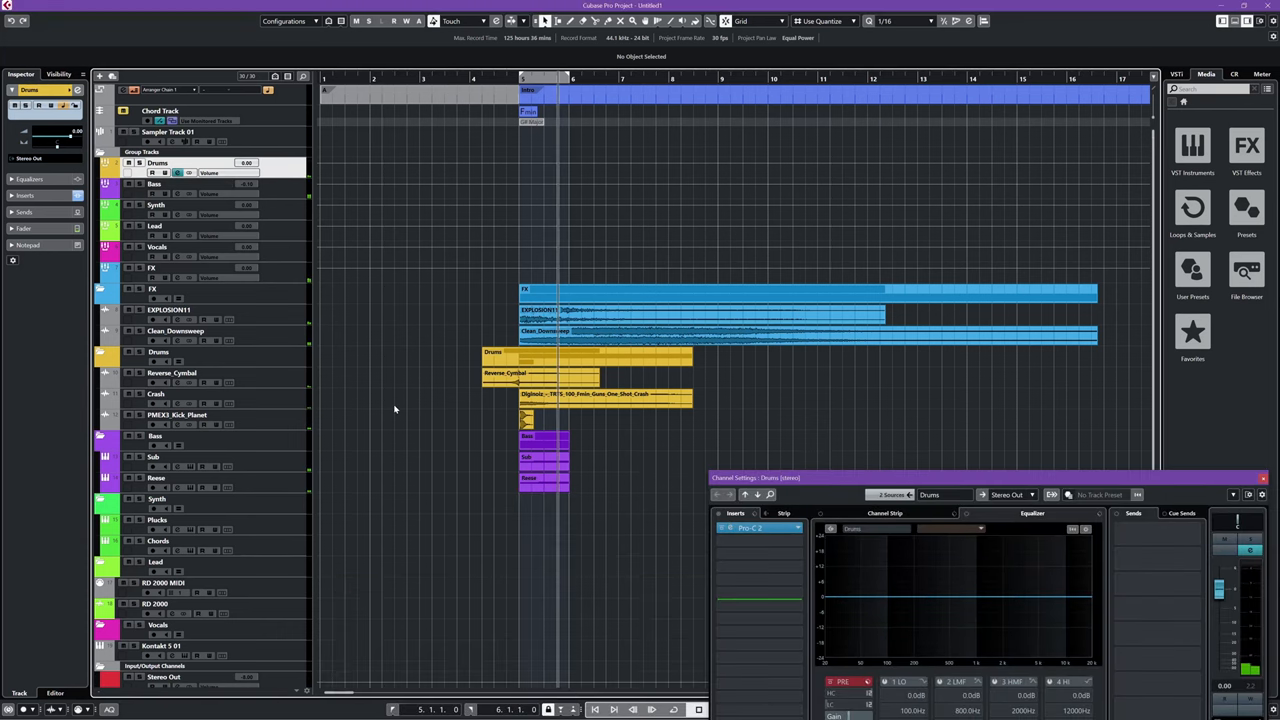
{"action": "left_click", "coordinate": [178, 414]}
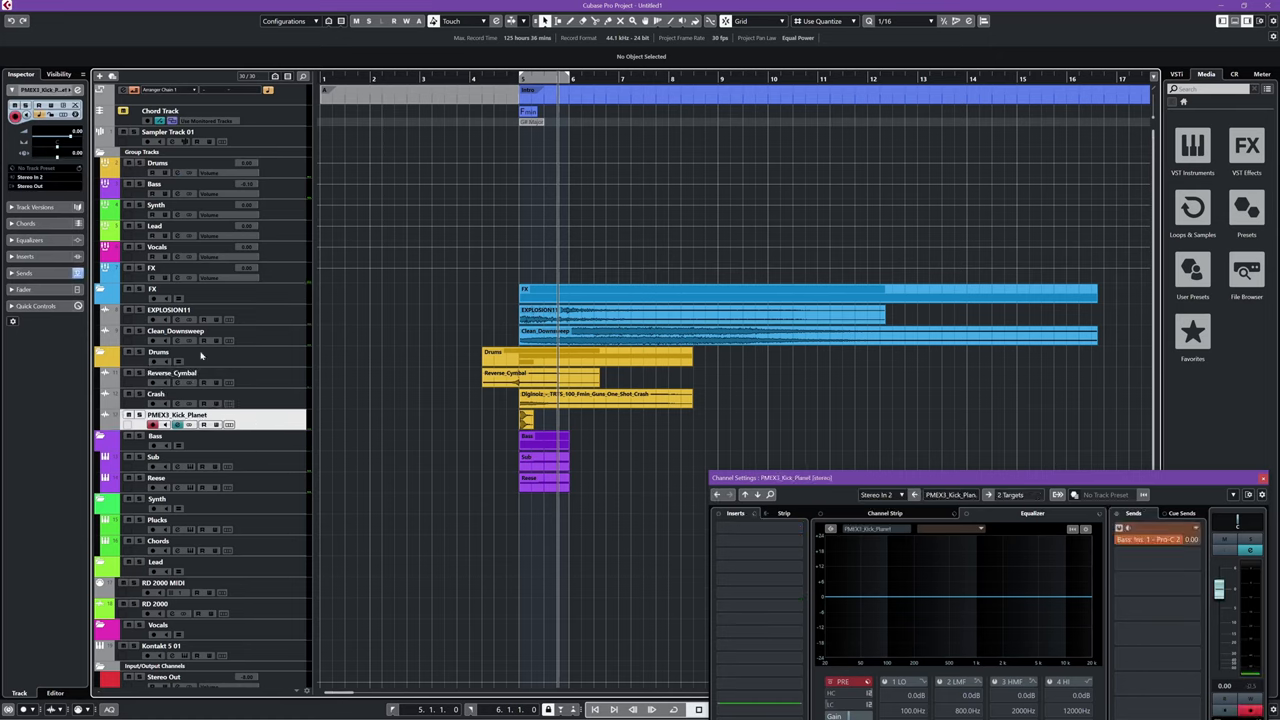
{"action": "left_click", "coordinate": [55, 186]}
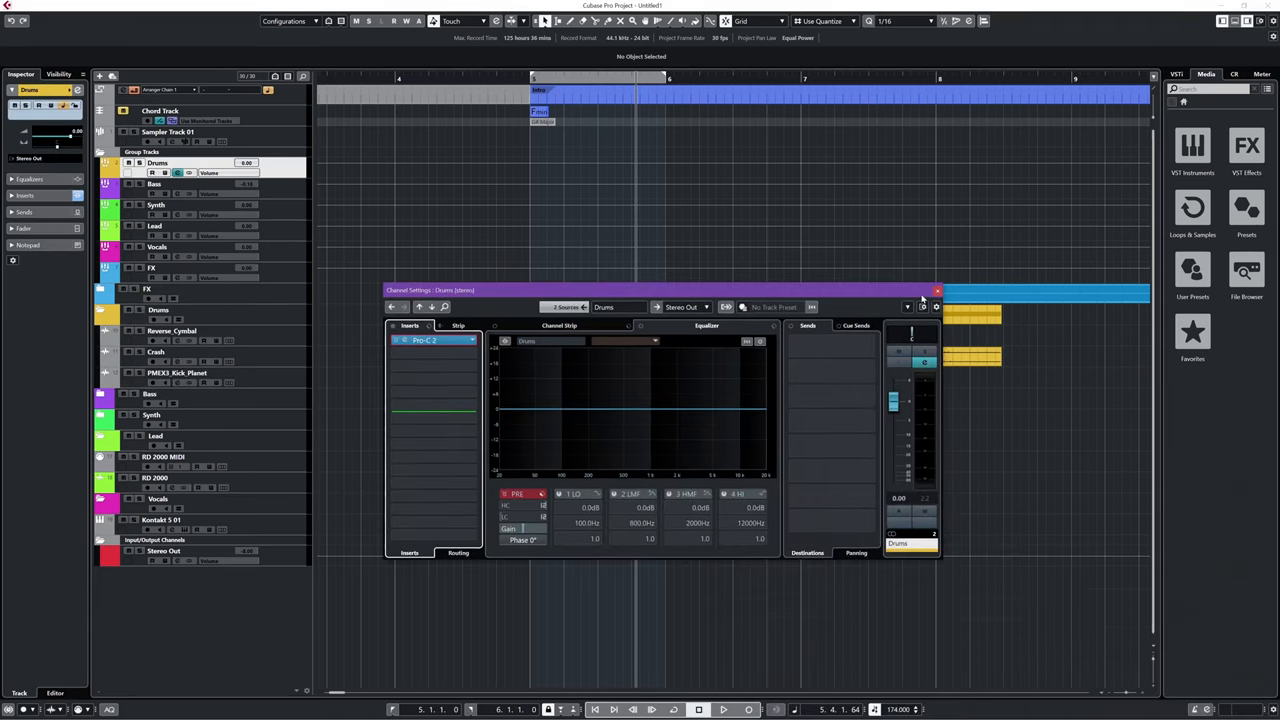
{"action": "left_click", "coordinate": [937, 290]}
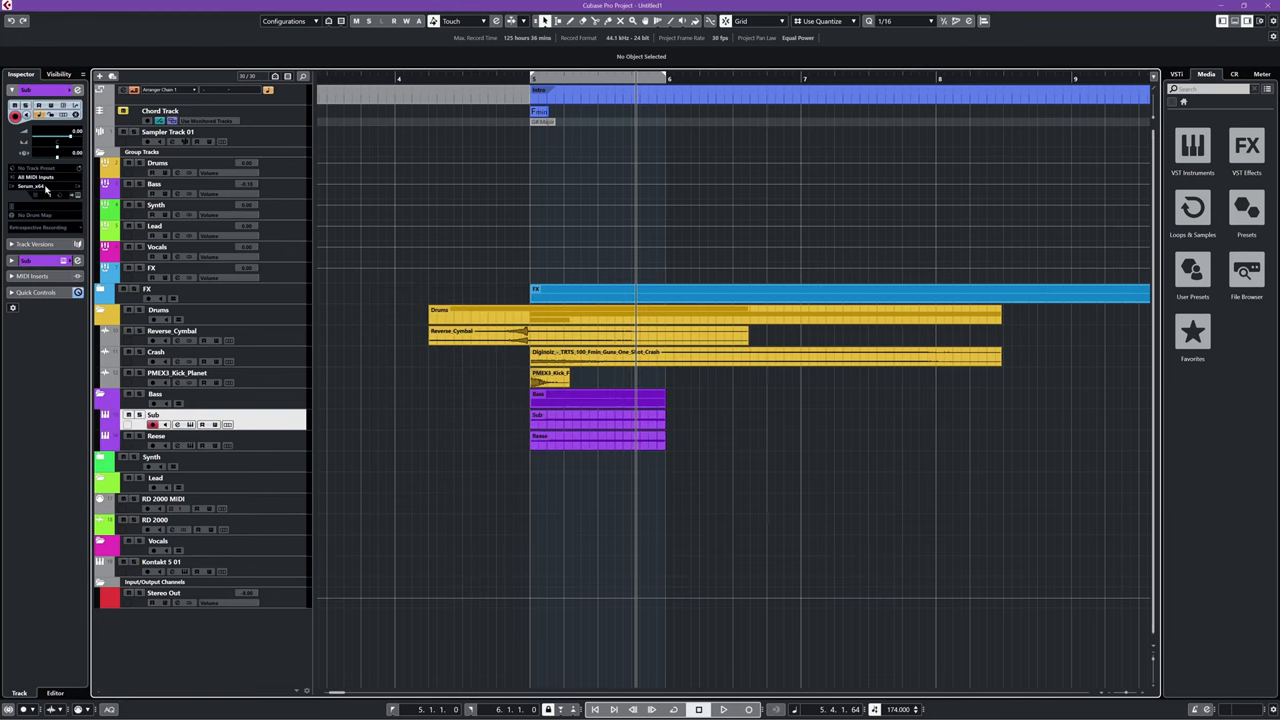
Step: View the Bass group channel, then Reese's Phalanx XL and Pro-Q 3 inserts and Bass output
{"action": "left_click", "coordinate": [177, 424]}
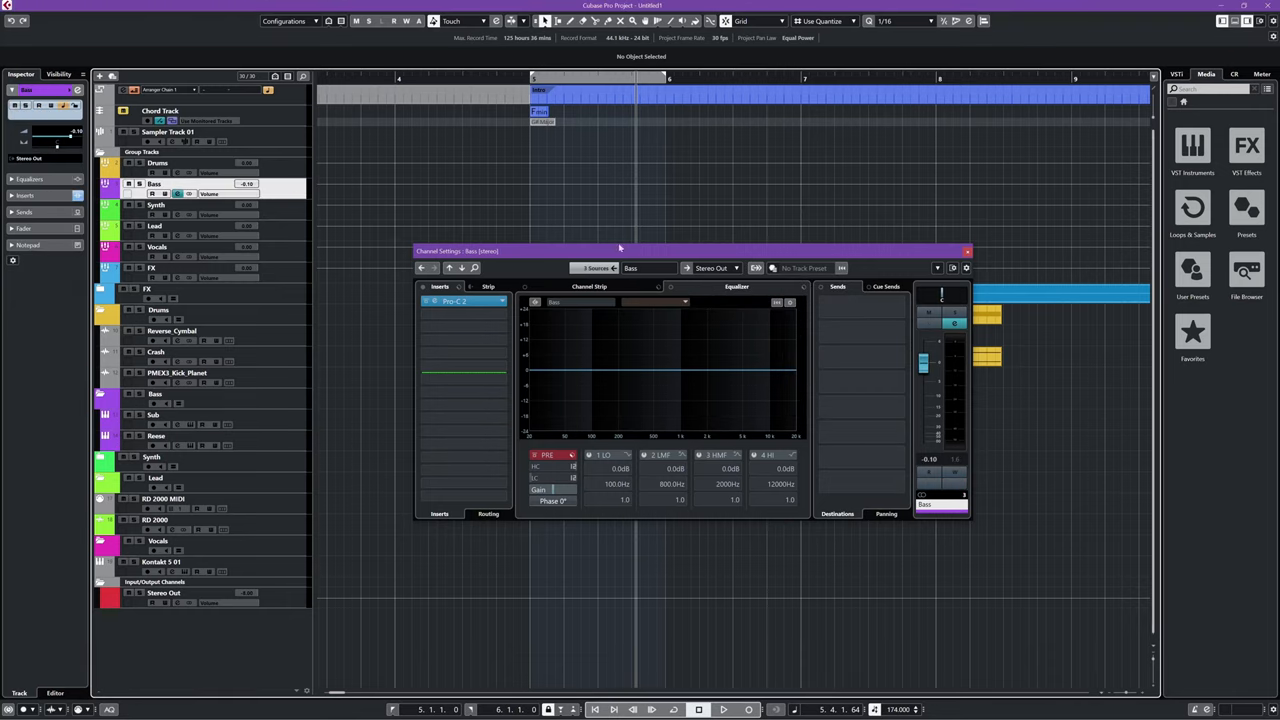
{"action": "left_click", "coordinate": [966, 251]}
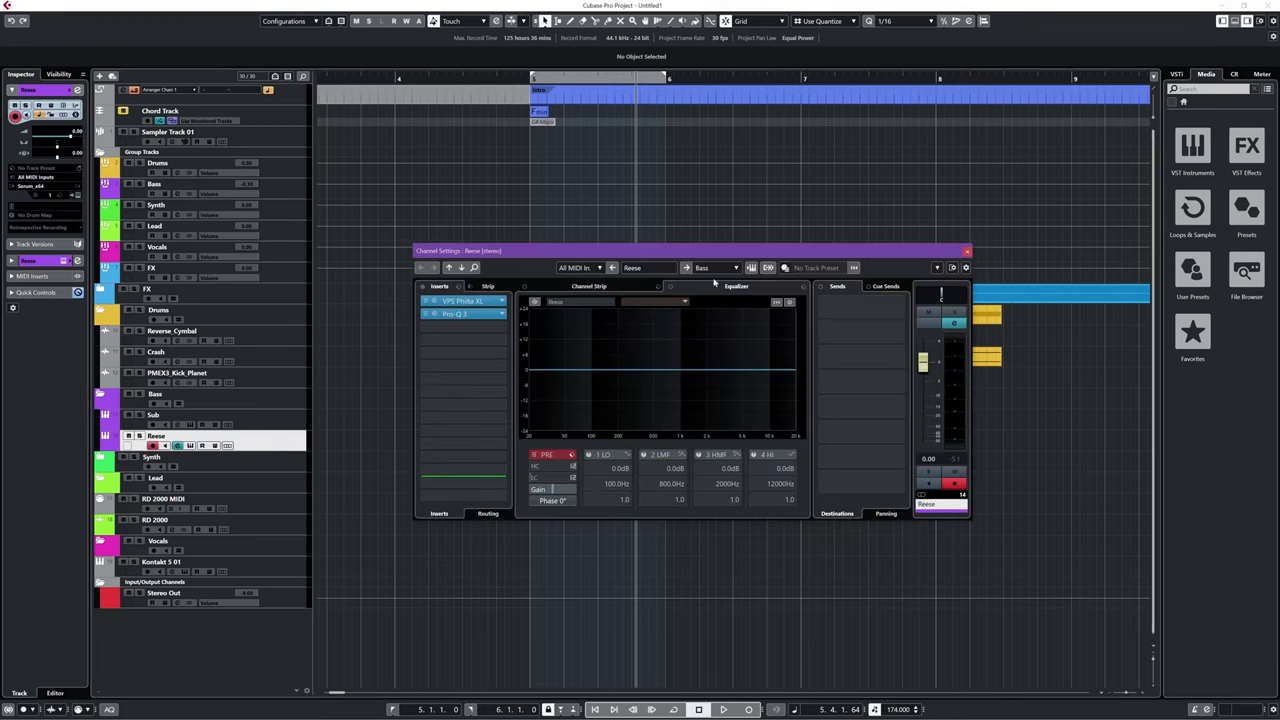
{"action": "left_click", "coordinate": [454, 313]}
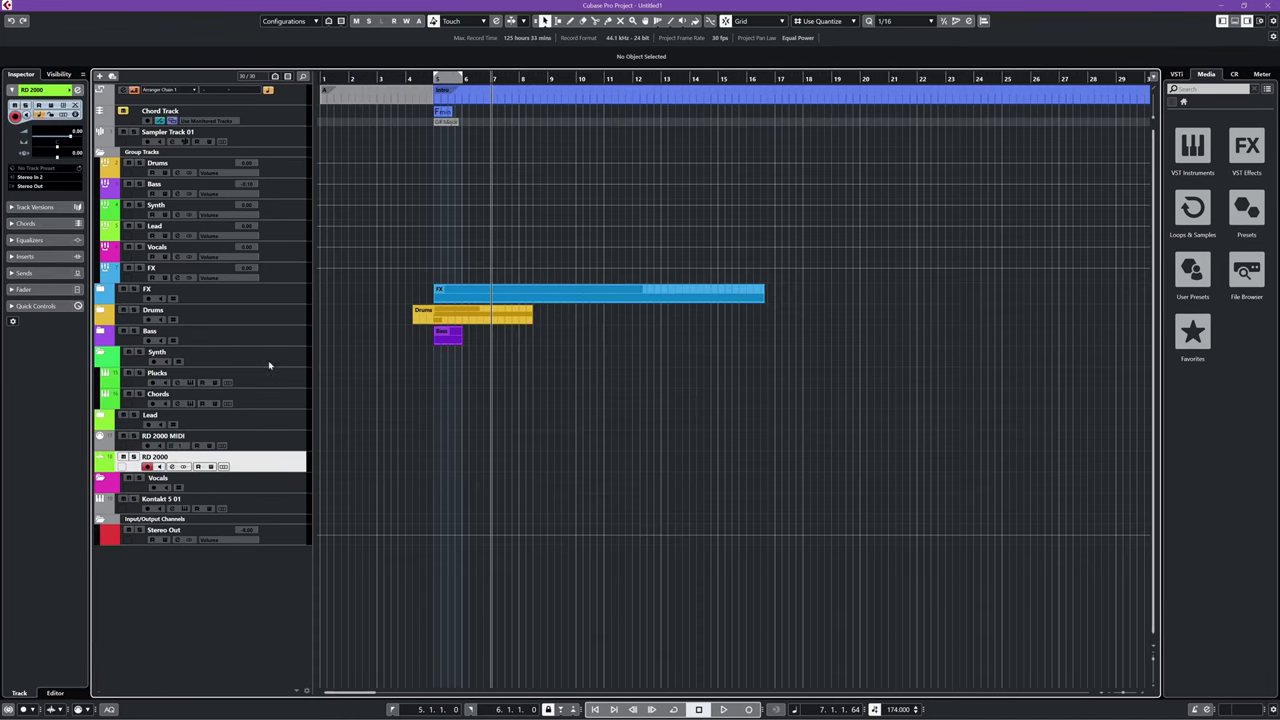
{"action": "left_click", "coordinate": [157, 352]}
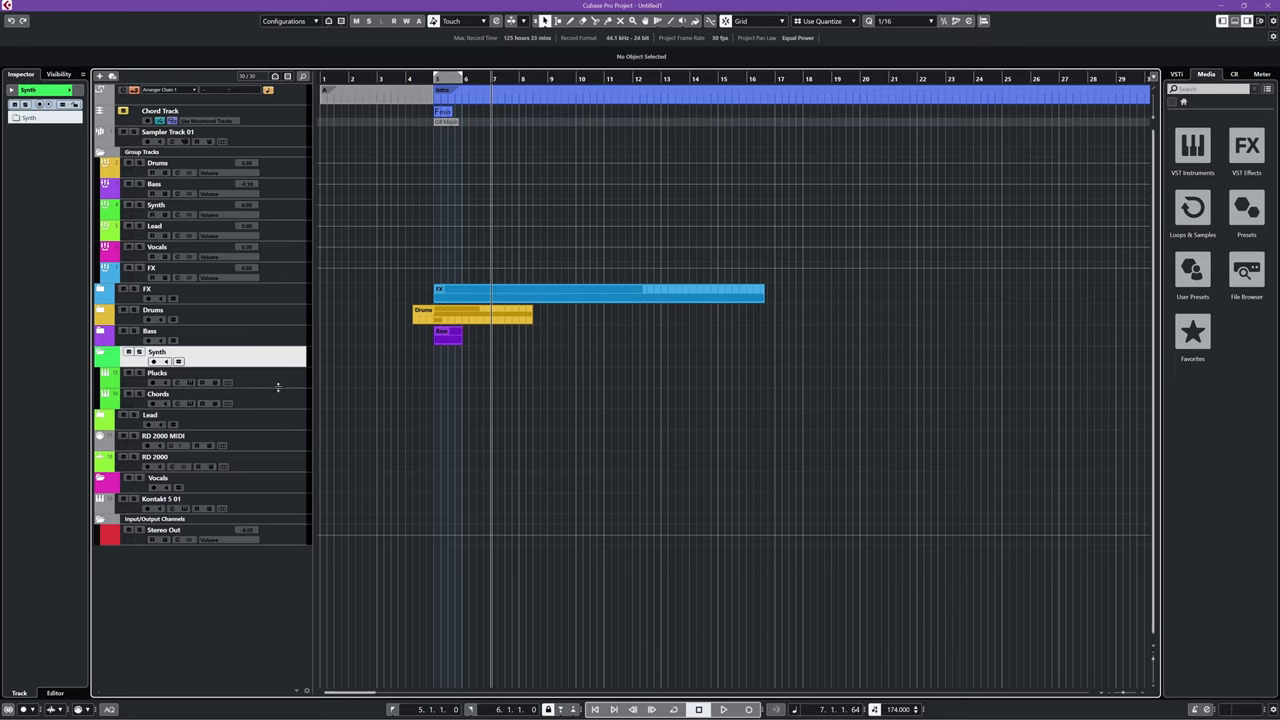
{"action": "mouse_move", "coordinate": [258, 393]}
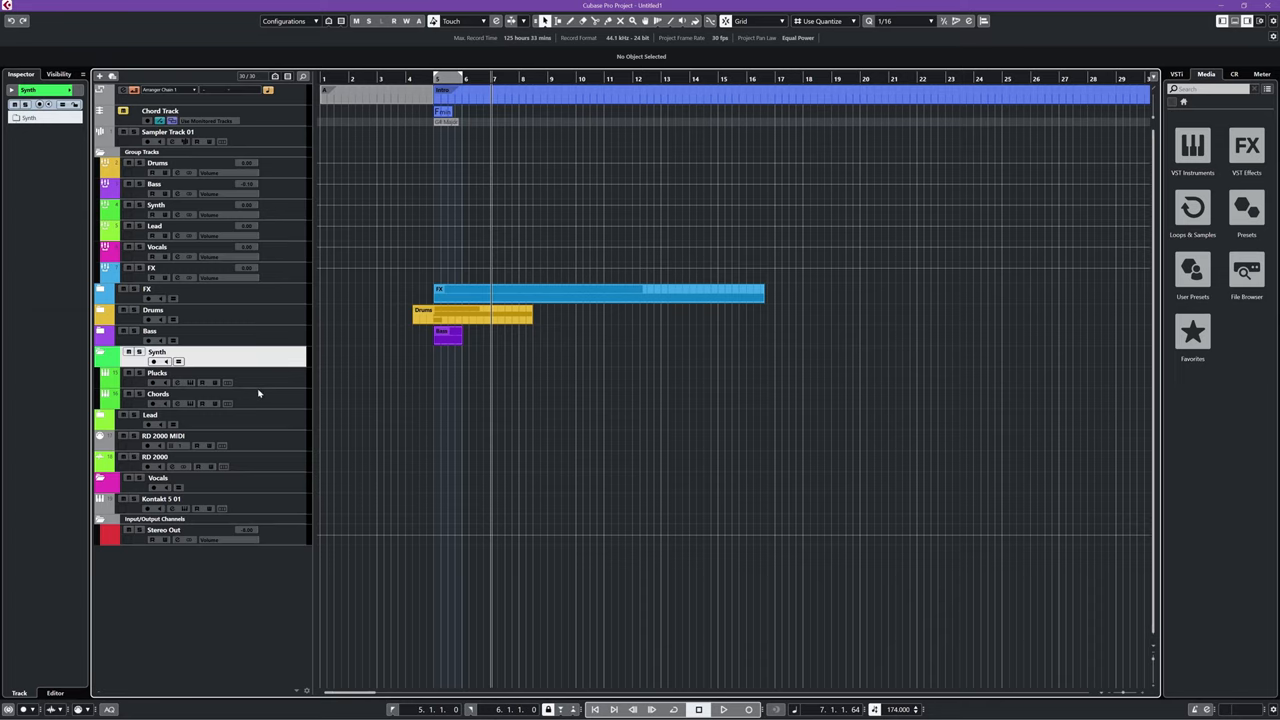
{"action": "mouse_move", "coordinate": [391, 417]}
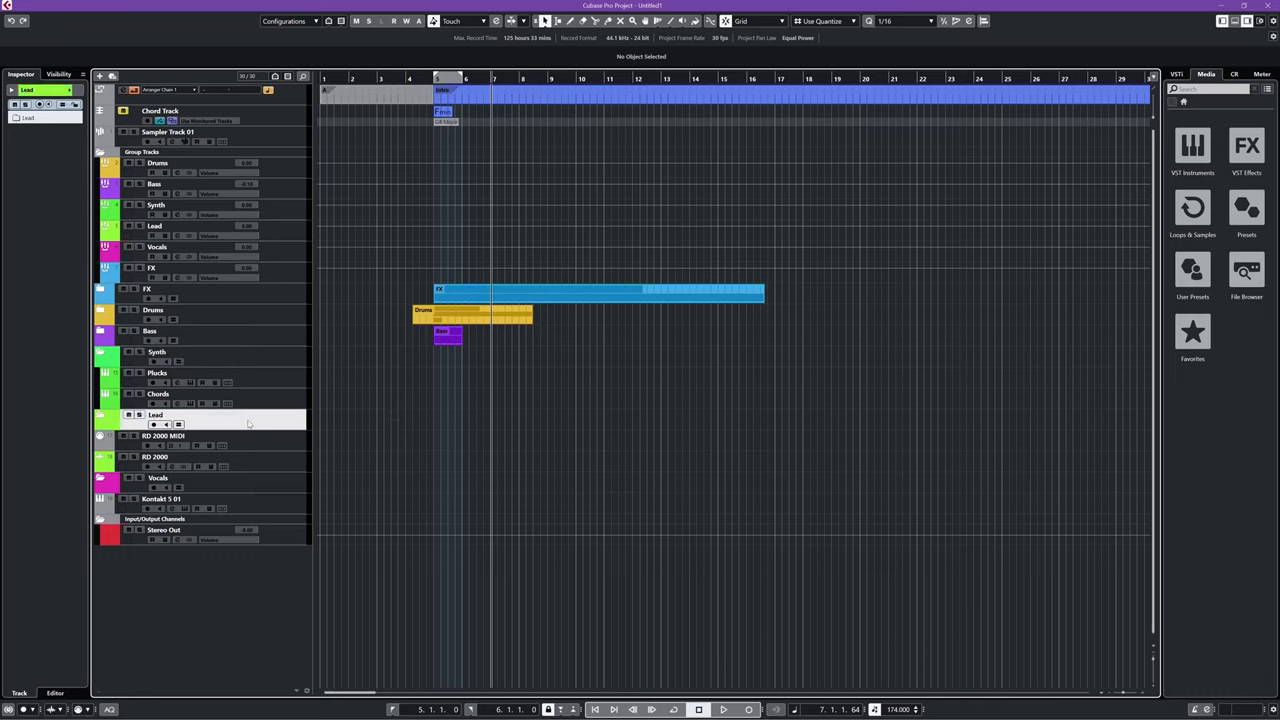
{"action": "mouse_move", "coordinate": [254, 440]}
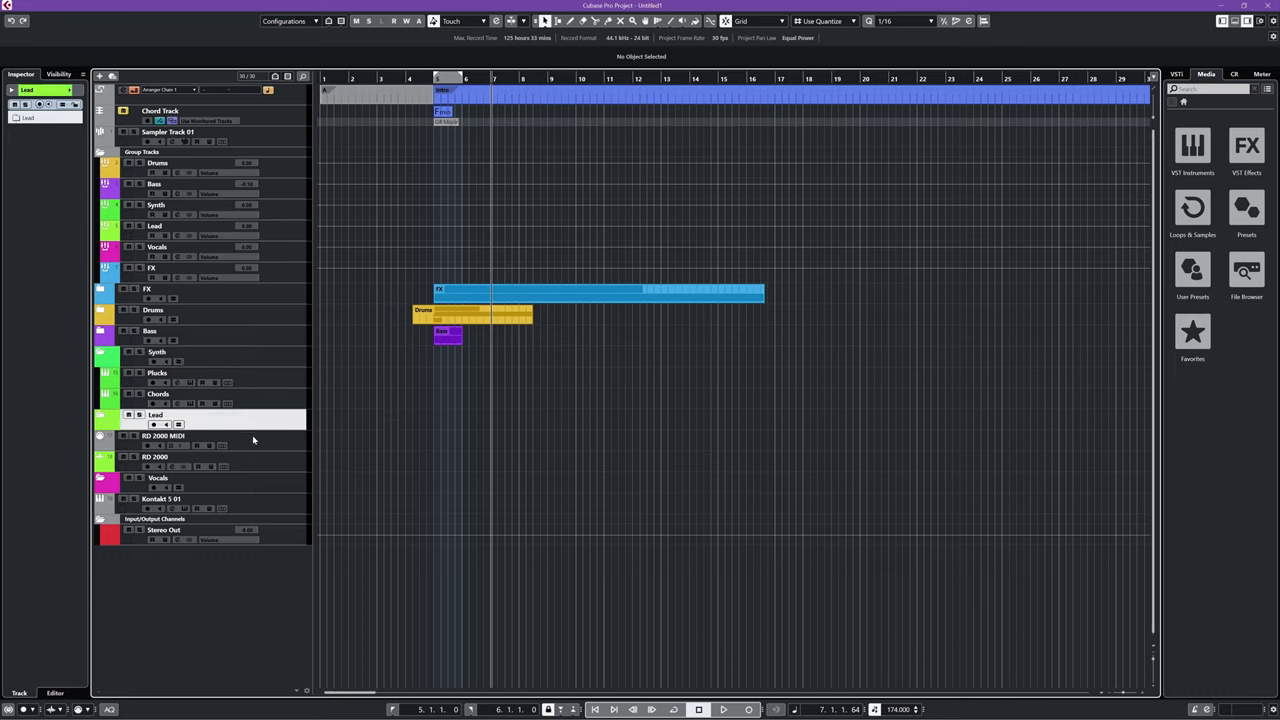
{"action": "left_click", "coordinate": [155, 457]}
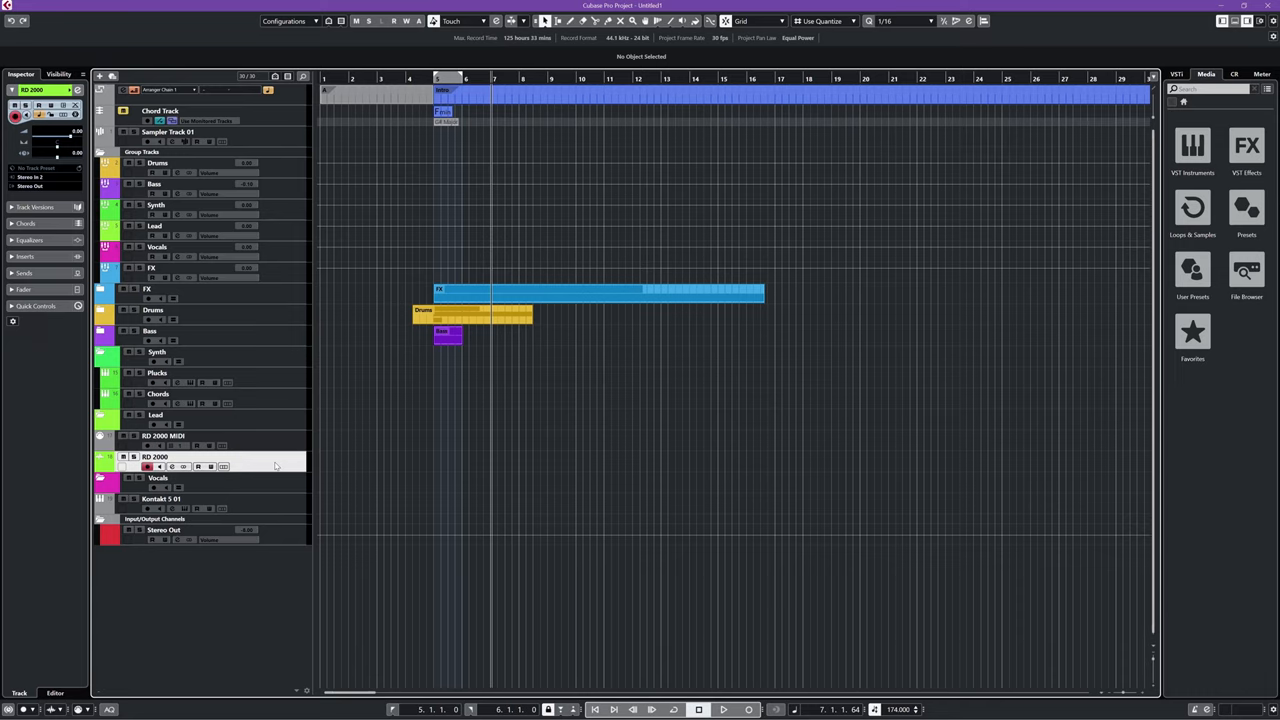
{"action": "mouse_move", "coordinate": [437, 459]}
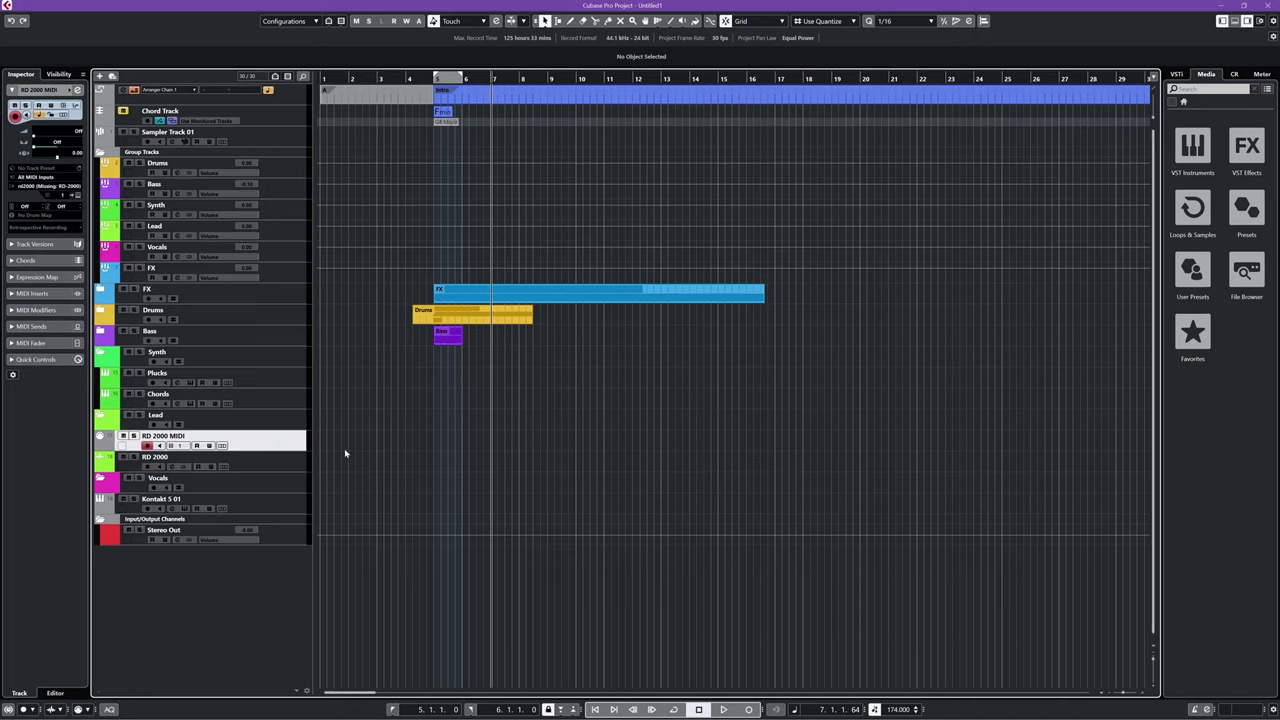
{"action": "mouse_move", "coordinate": [378, 460]}
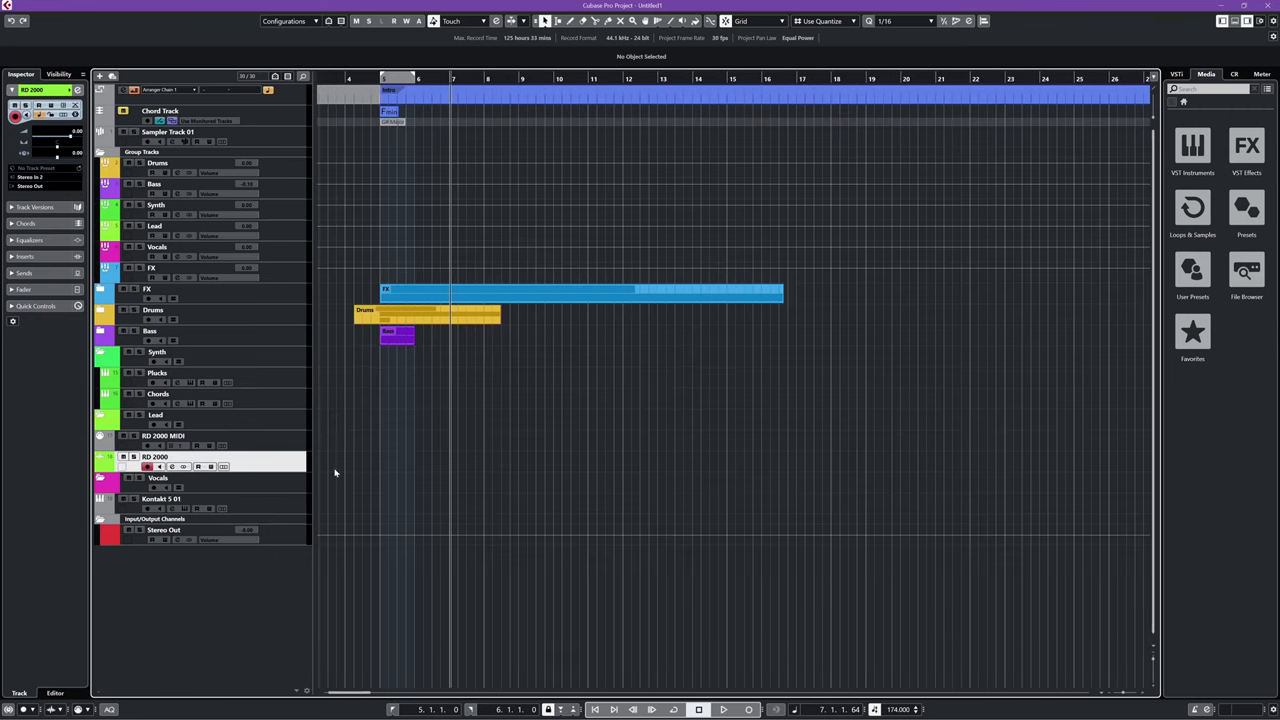
{"action": "mouse_move", "coordinate": [277, 468]}
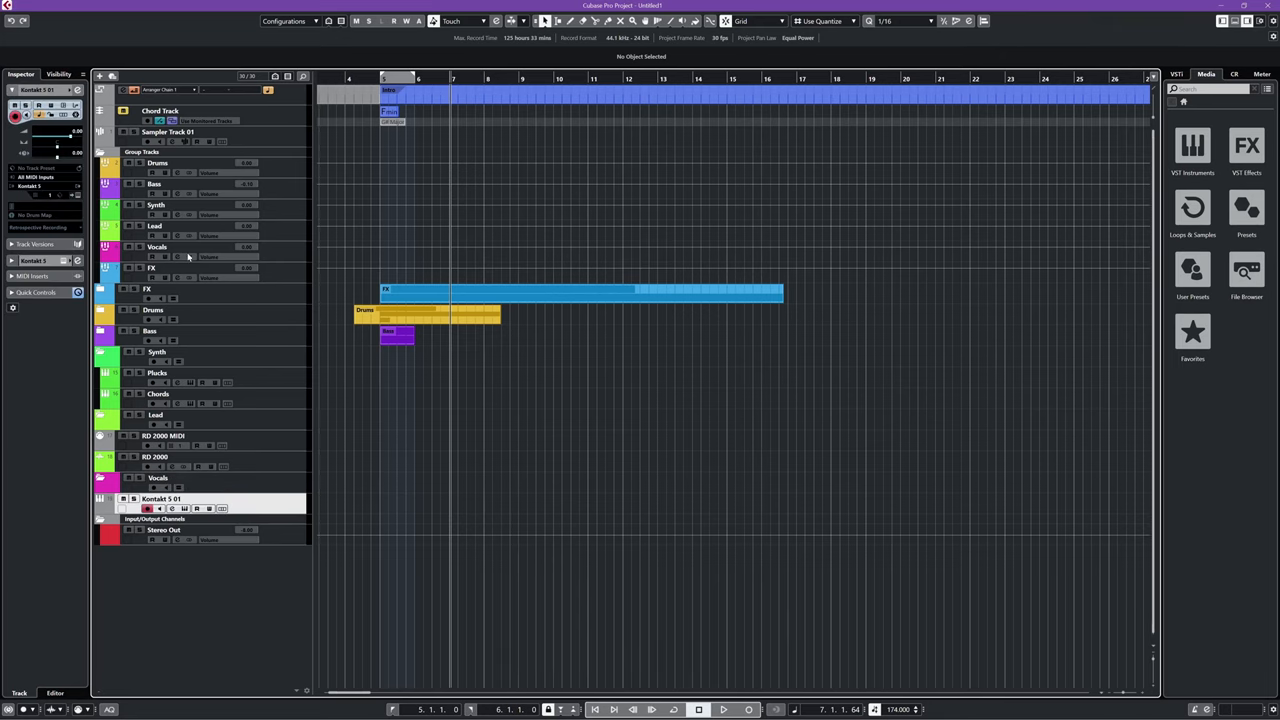
Step: Open the Vocals group's channel settings and enter 'nect'
{"action": "left_click", "coordinate": [157, 247]}
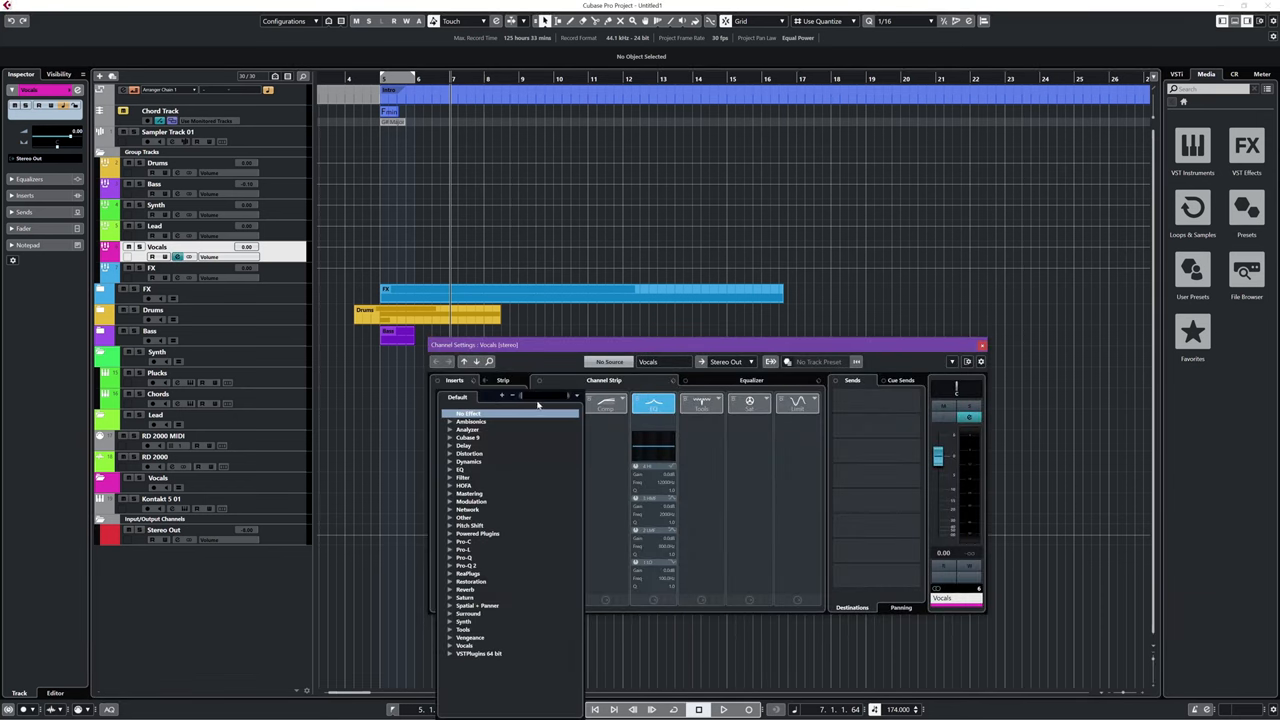
{"action": "type", "text": "nect"}
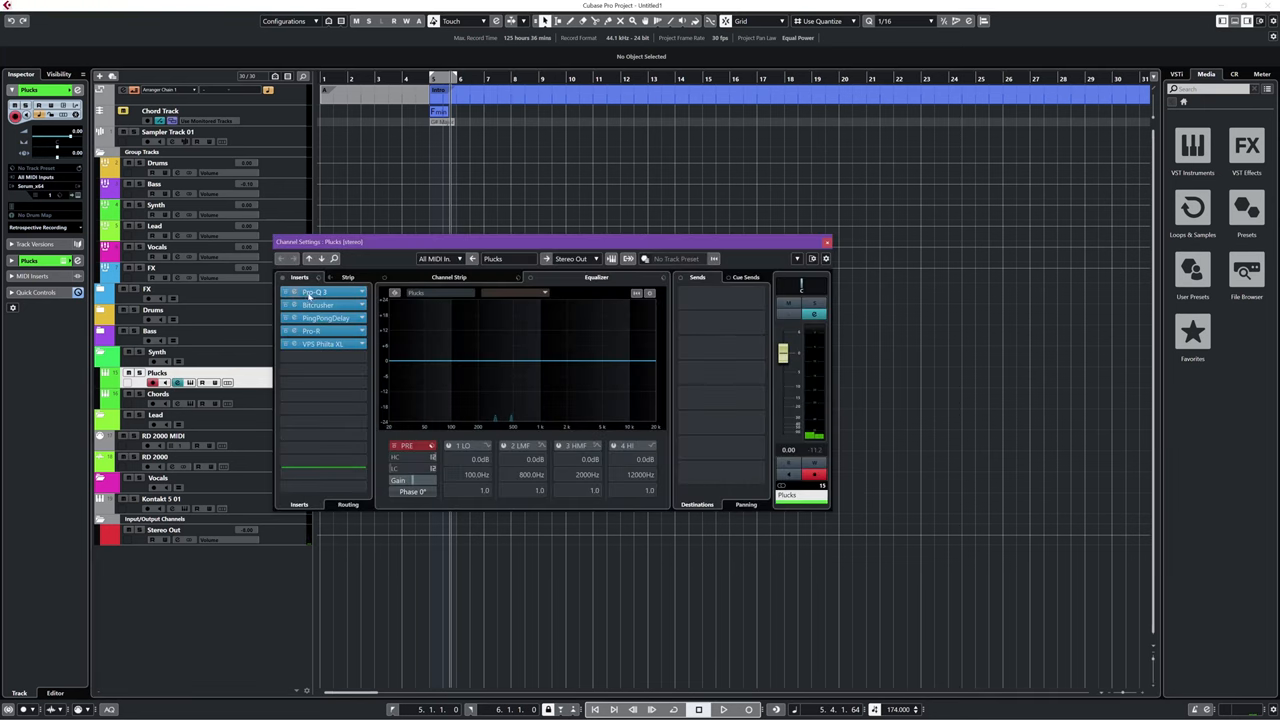
Step: Open an insert effect's plugin window from the Plucks channel
{"action": "left_click", "coordinate": [317, 330]}
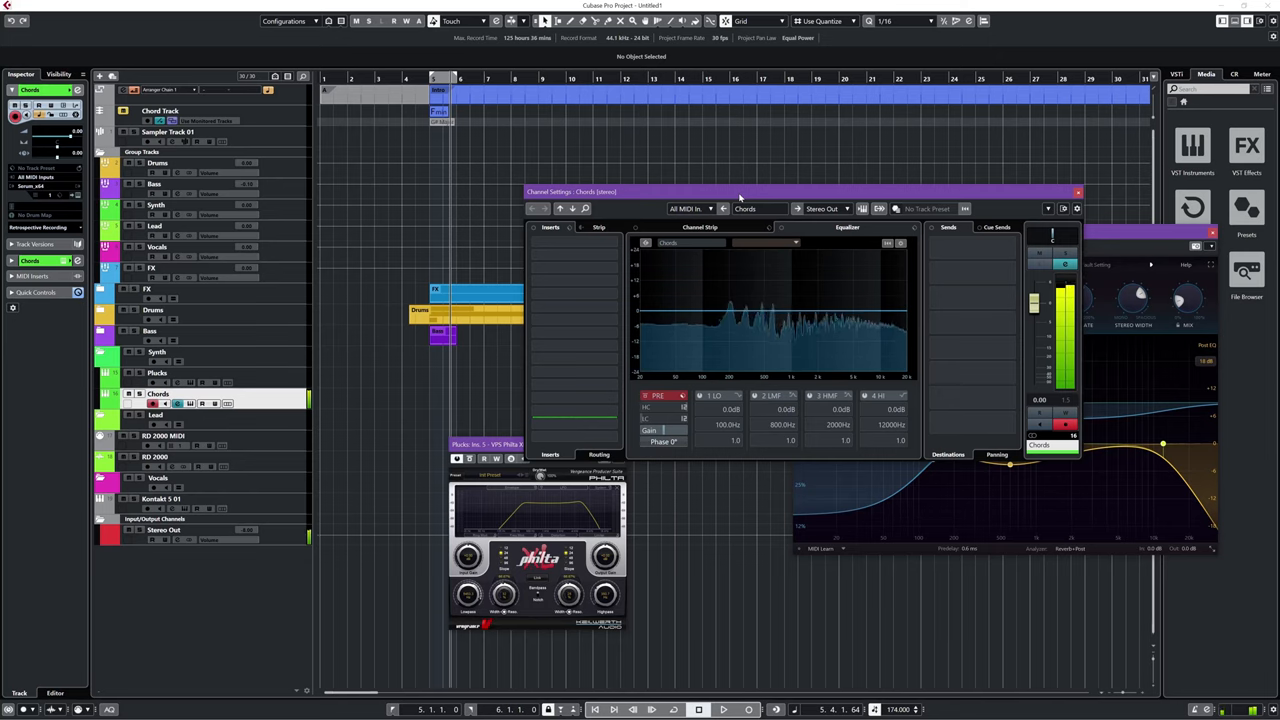
Step: Close one of the open channel settings or plugin windows
{"action": "left_click", "coordinate": [560, 243]}
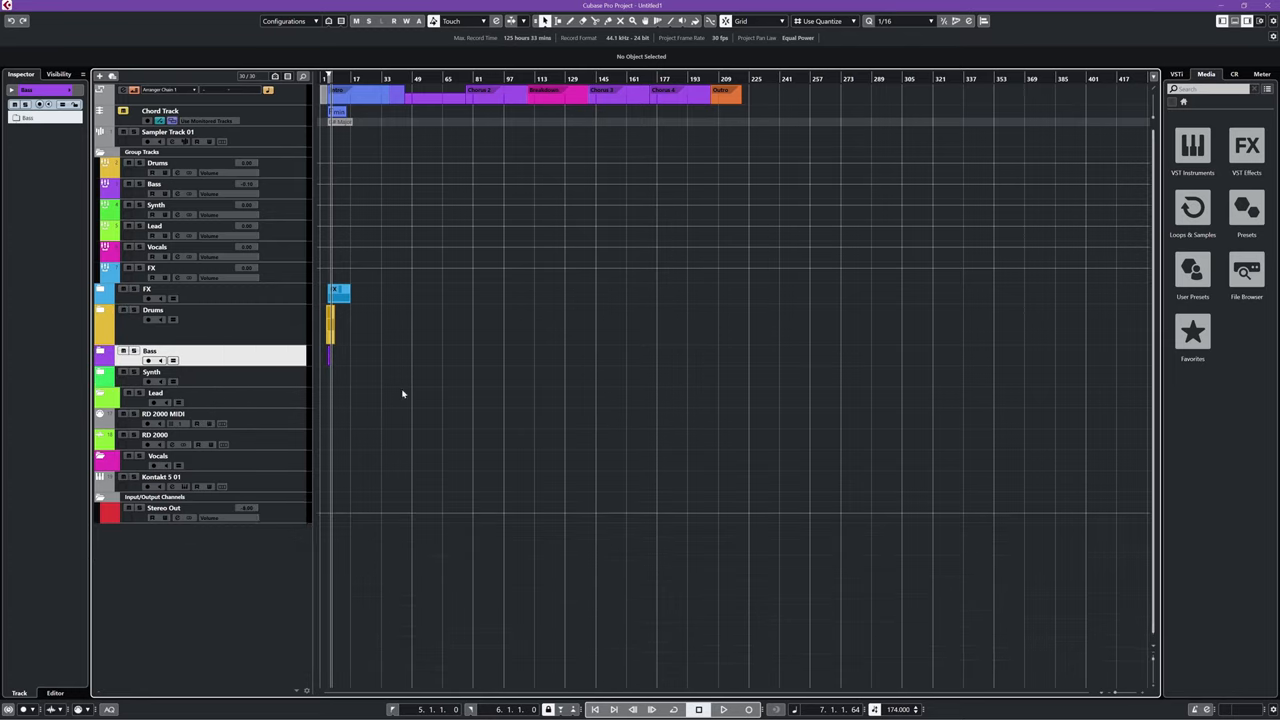
{"action": "mouse_move", "coordinate": [502, 323]}
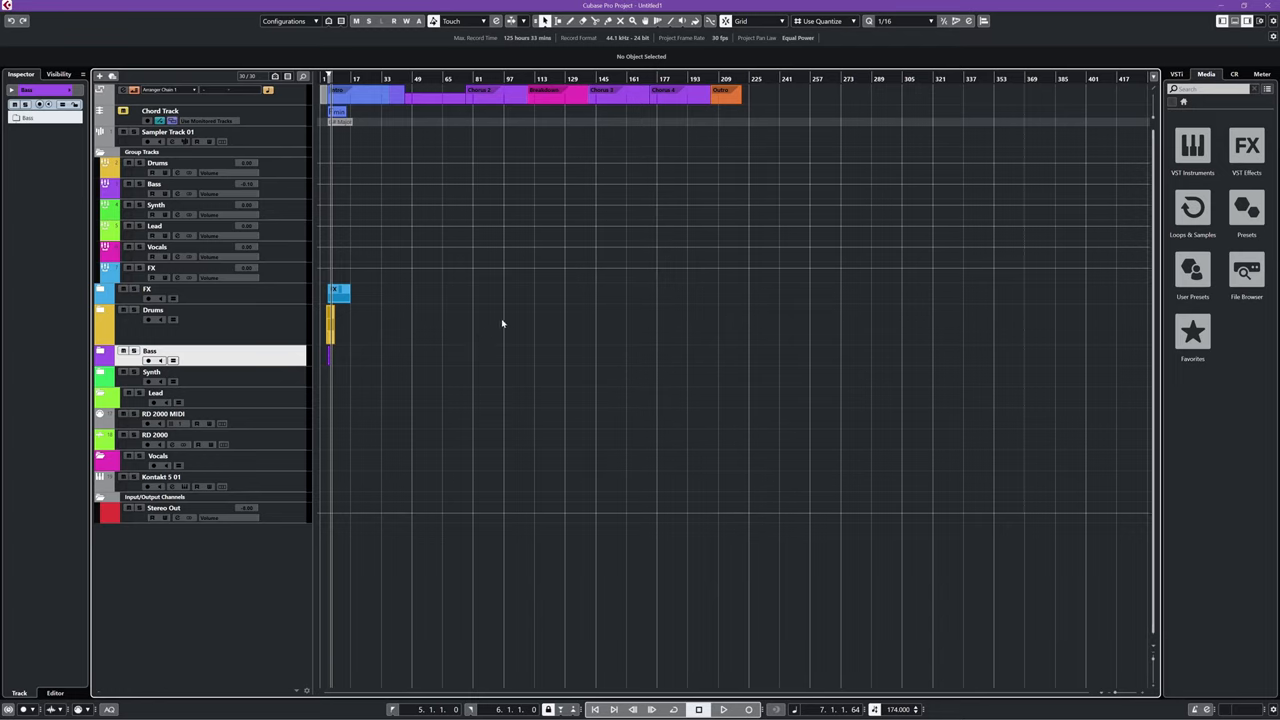
{"action": "mouse_move", "coordinate": [505, 303]}
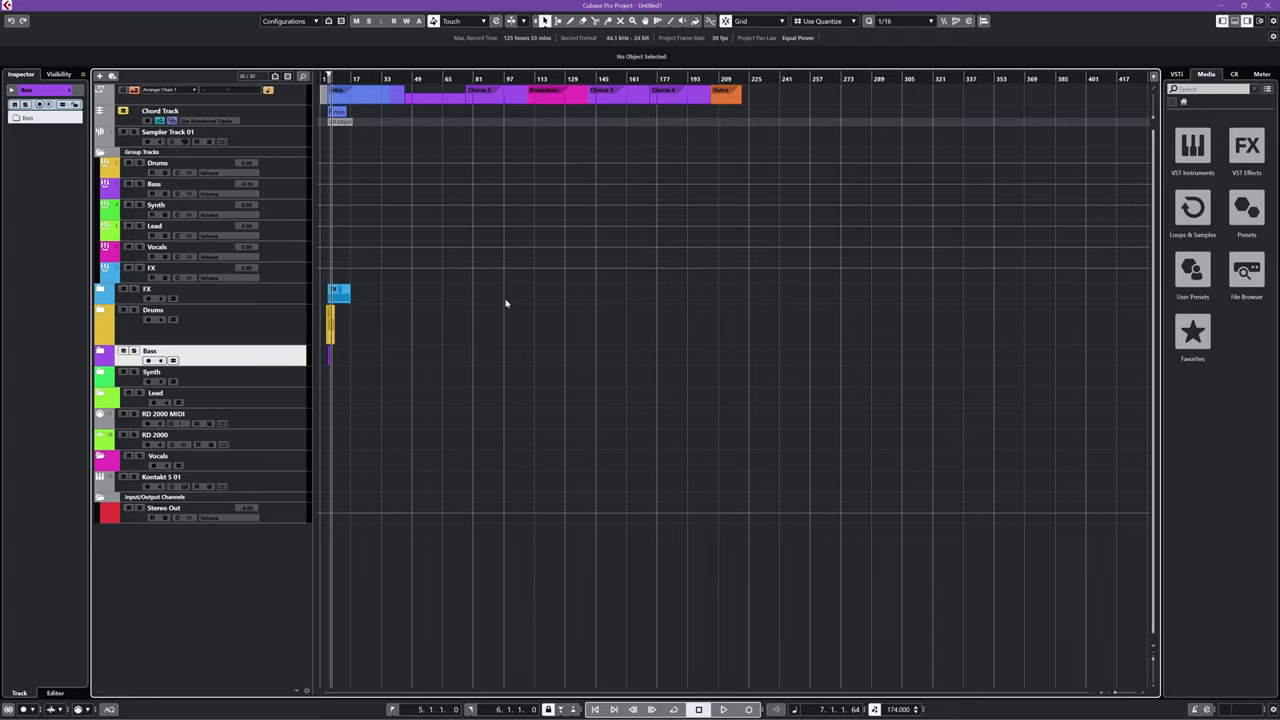
{"action": "mouse_move", "coordinate": [342, 375]}
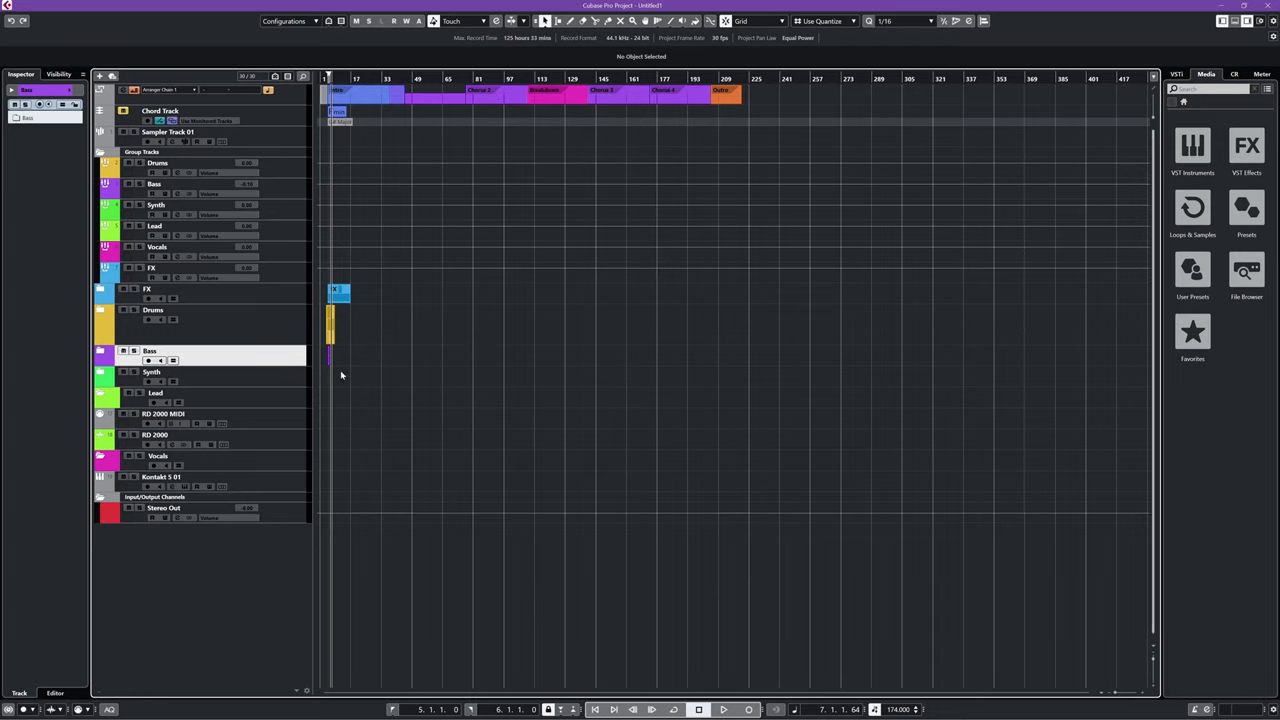
{"action": "mouse_move", "coordinate": [461, 381]}
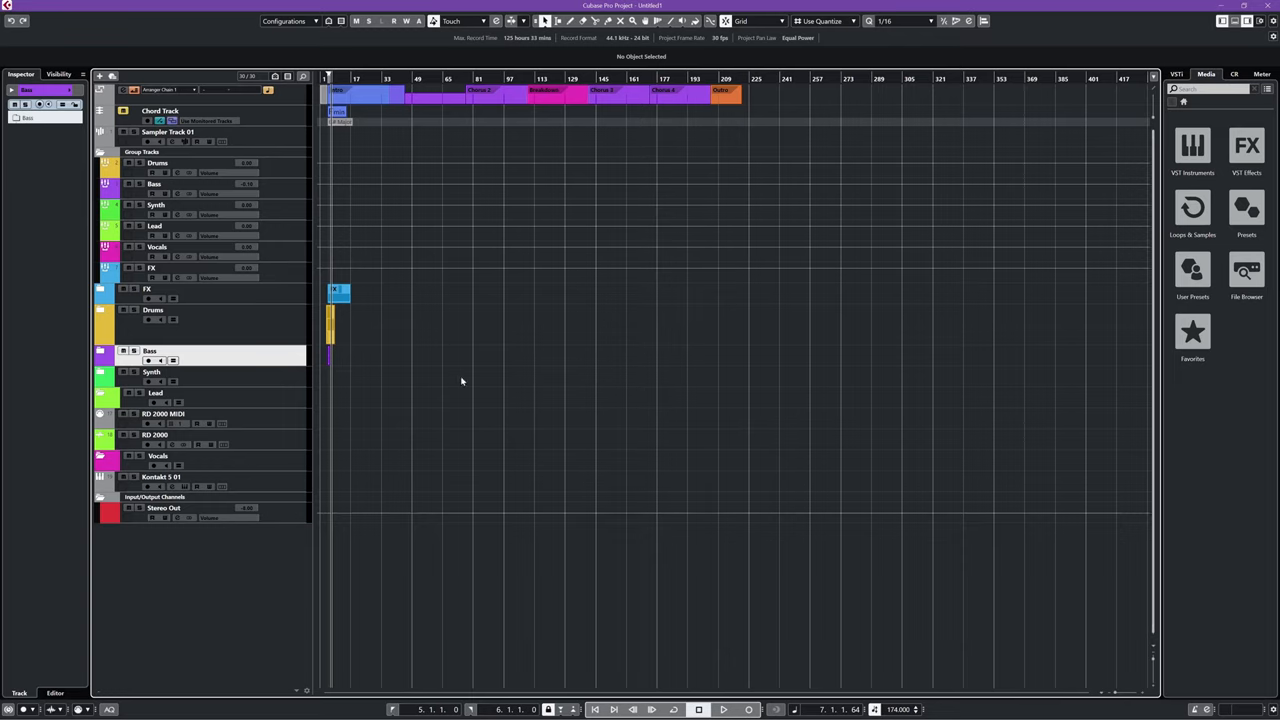
{"action": "mouse_move", "coordinate": [417, 310]}
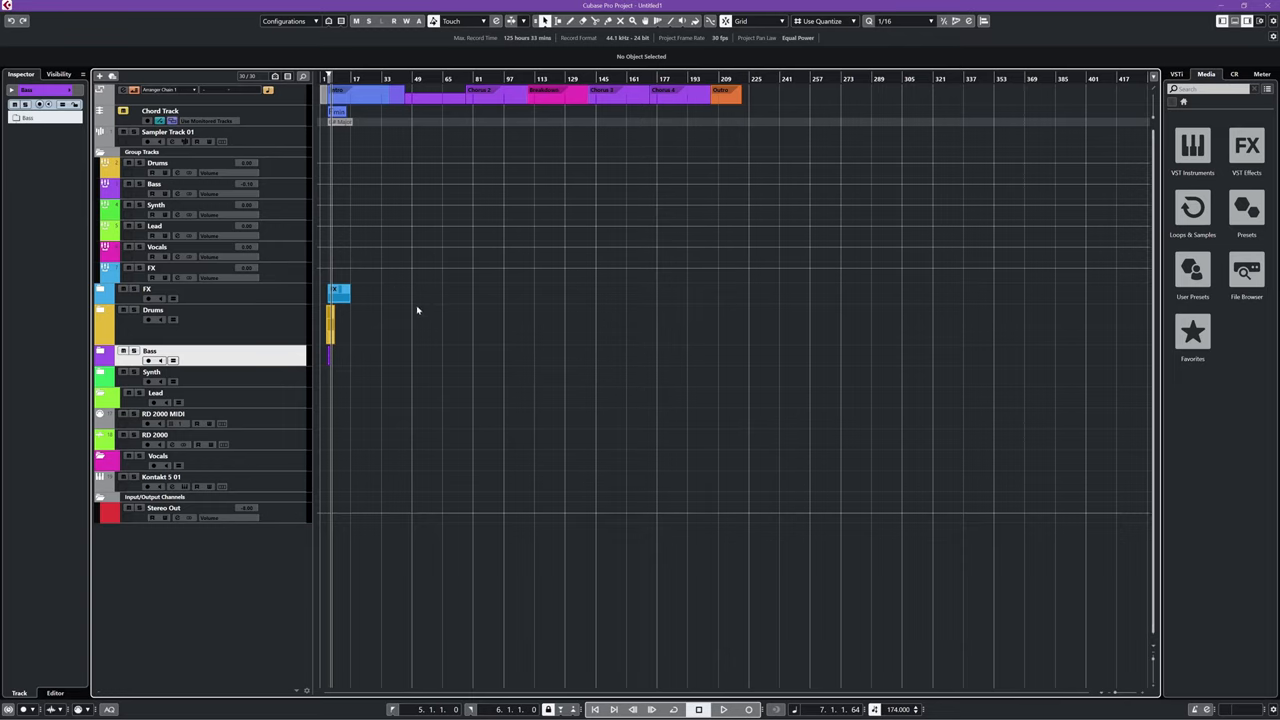
{"action": "mouse_move", "coordinate": [538, 337]}
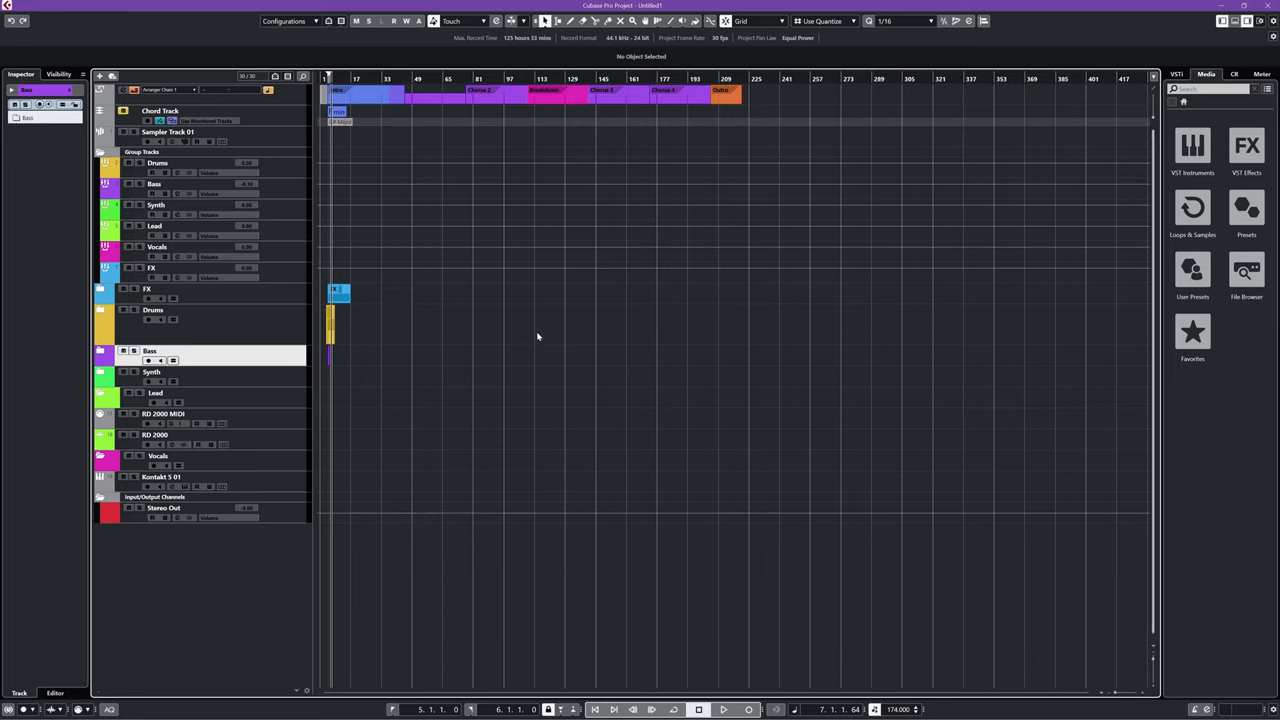
{"action": "left_click", "coordinate": [155, 205]}
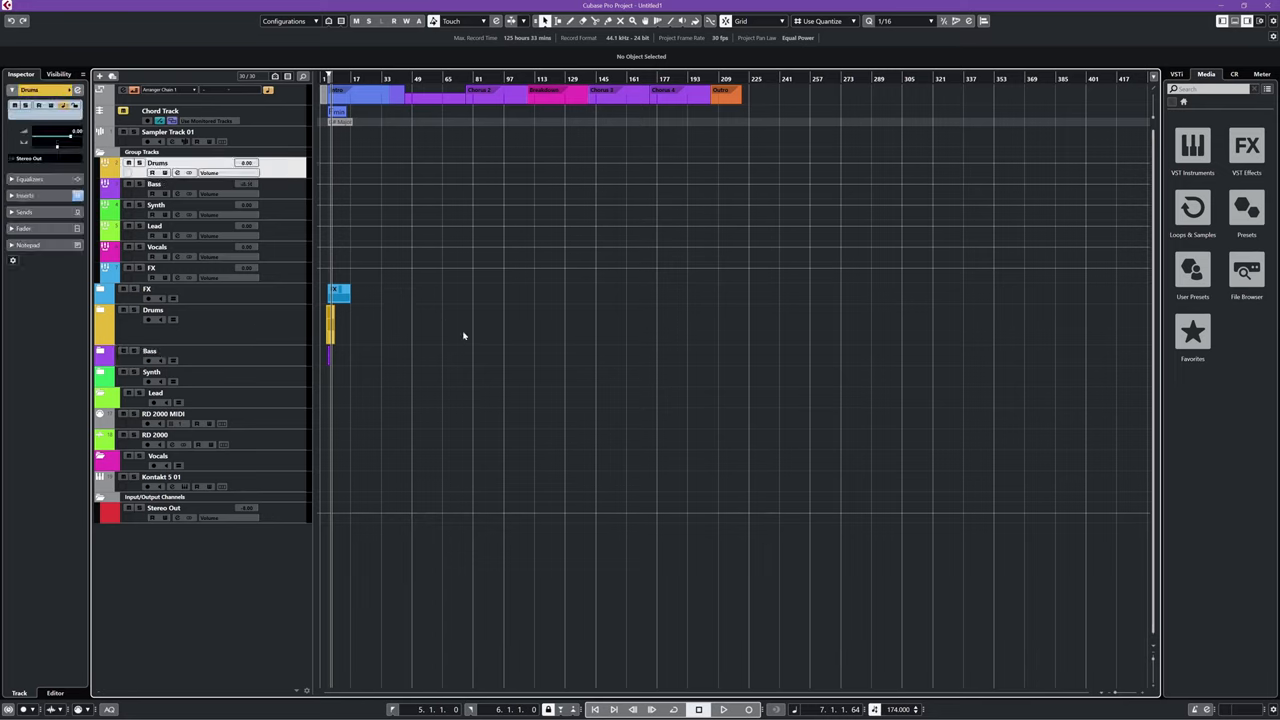
{"action": "mouse_move", "coordinate": [455, 370]}
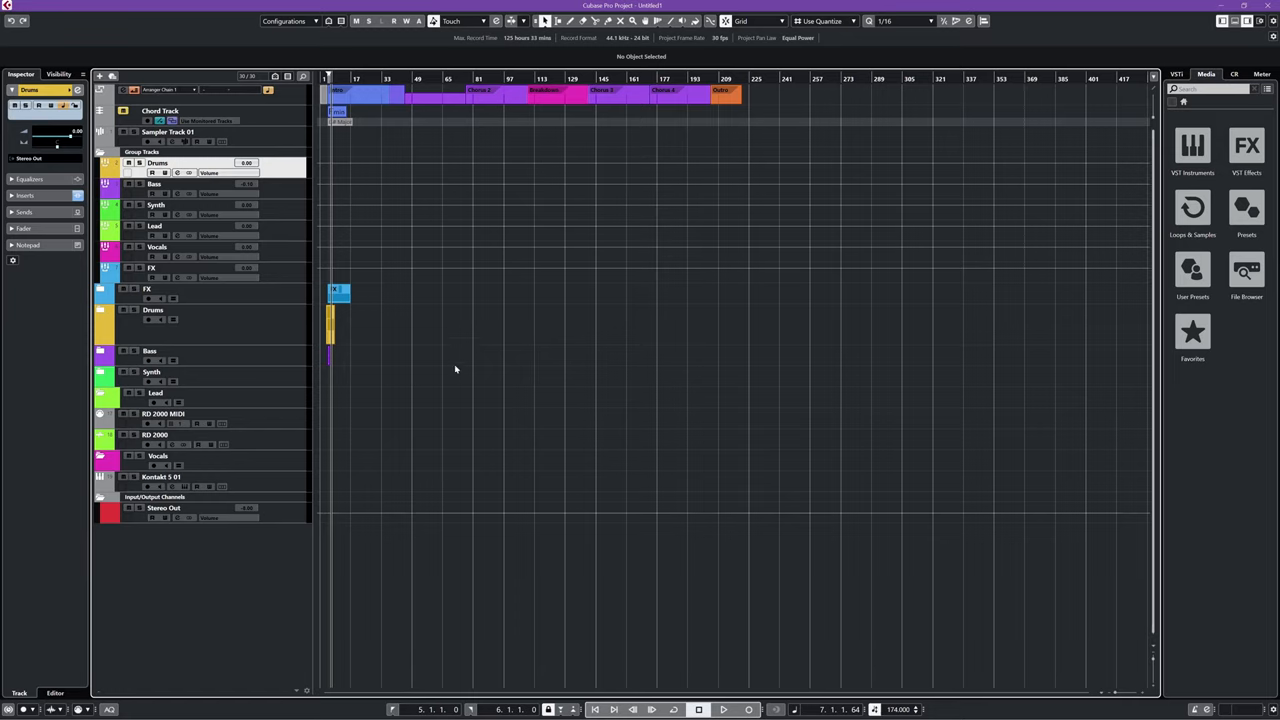
{"action": "mouse_move", "coordinate": [481, 342]}
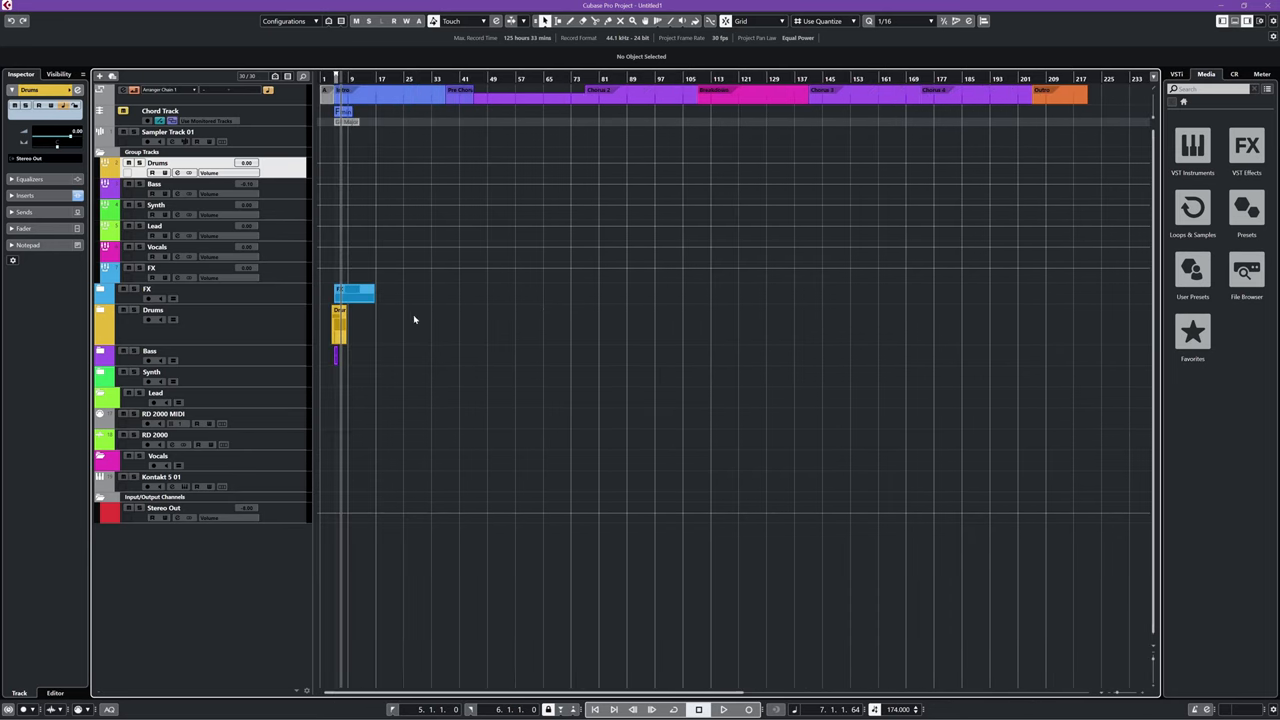
{"action": "mouse_move", "coordinate": [473, 345]}
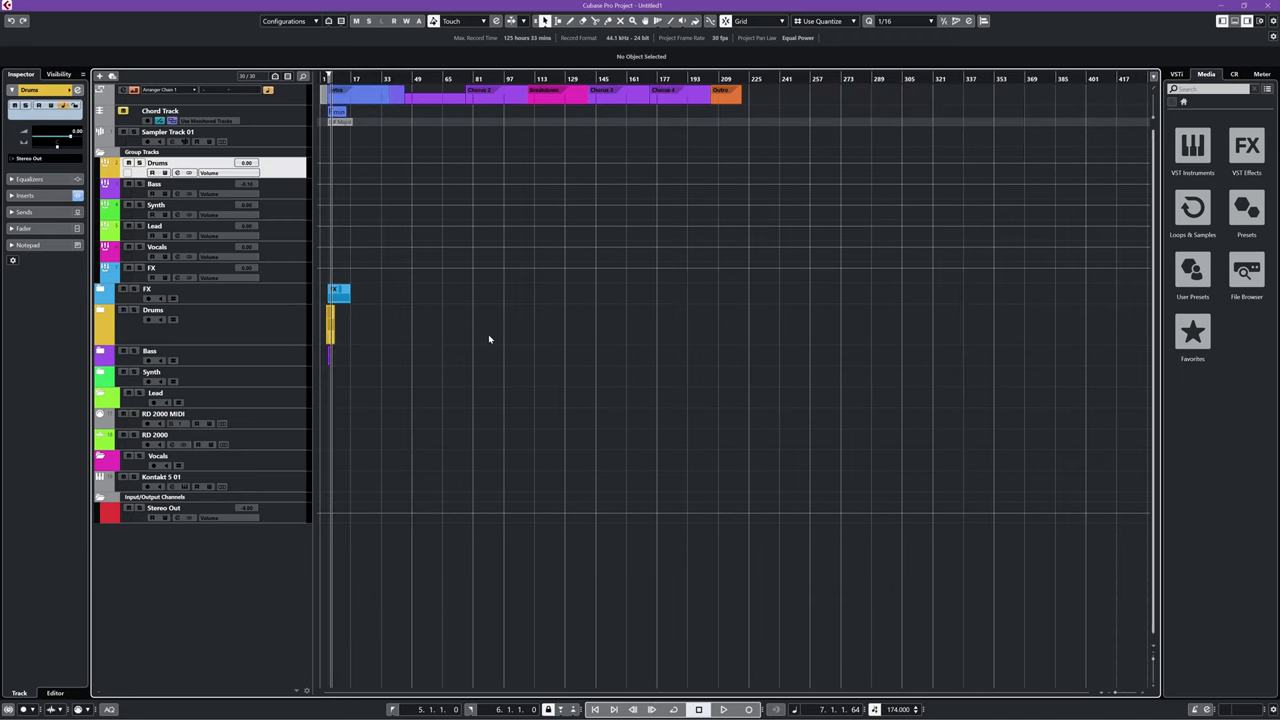
{"action": "mouse_move", "coordinate": [495, 314]}
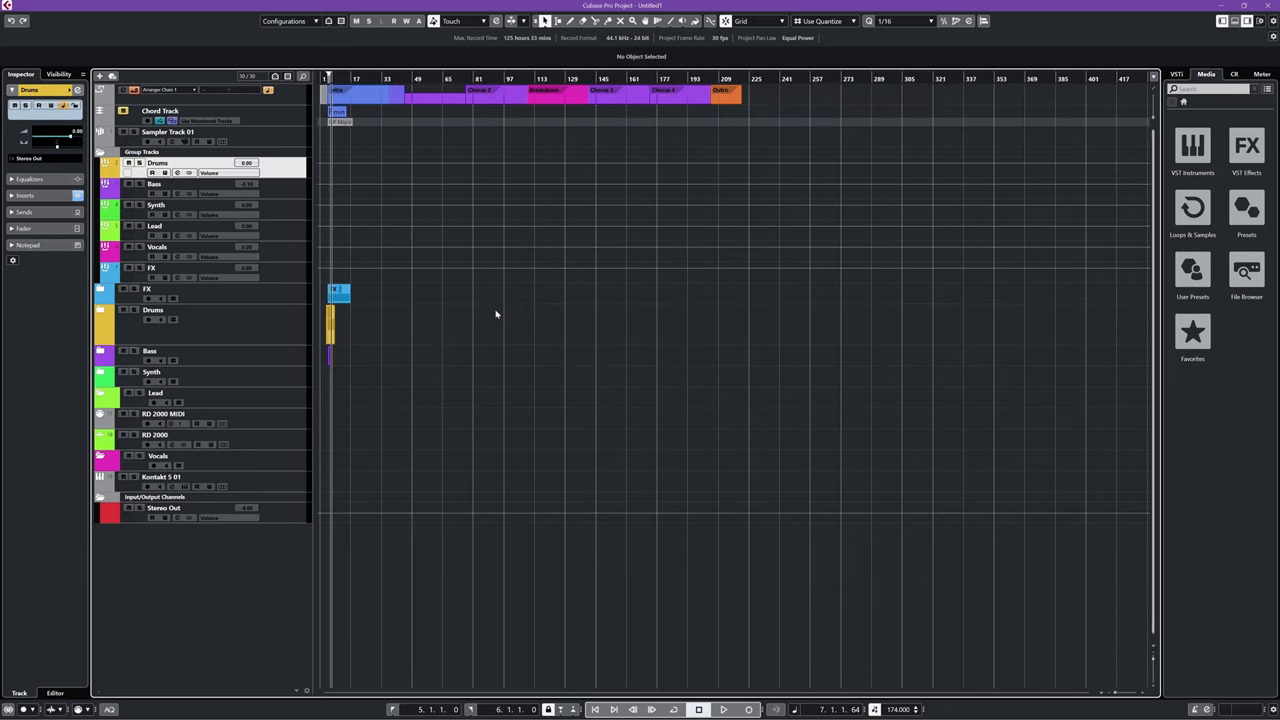
{"action": "mouse_move", "coordinate": [602, 336]}
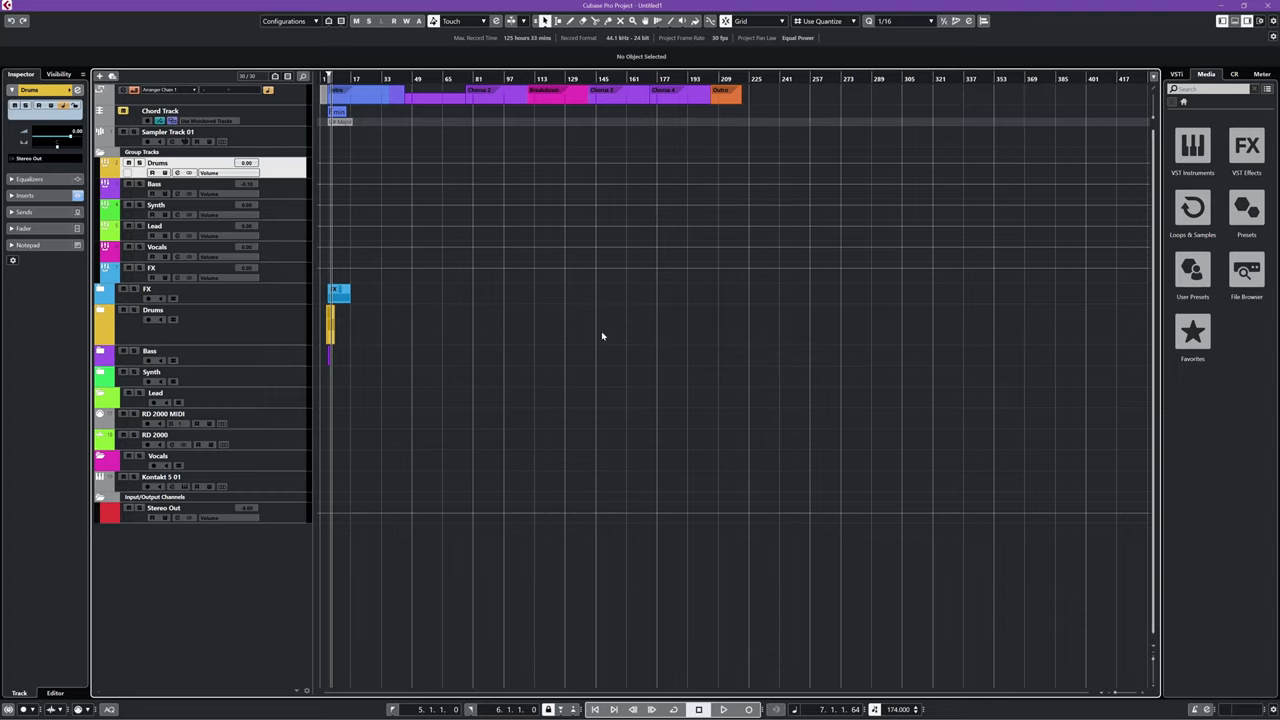